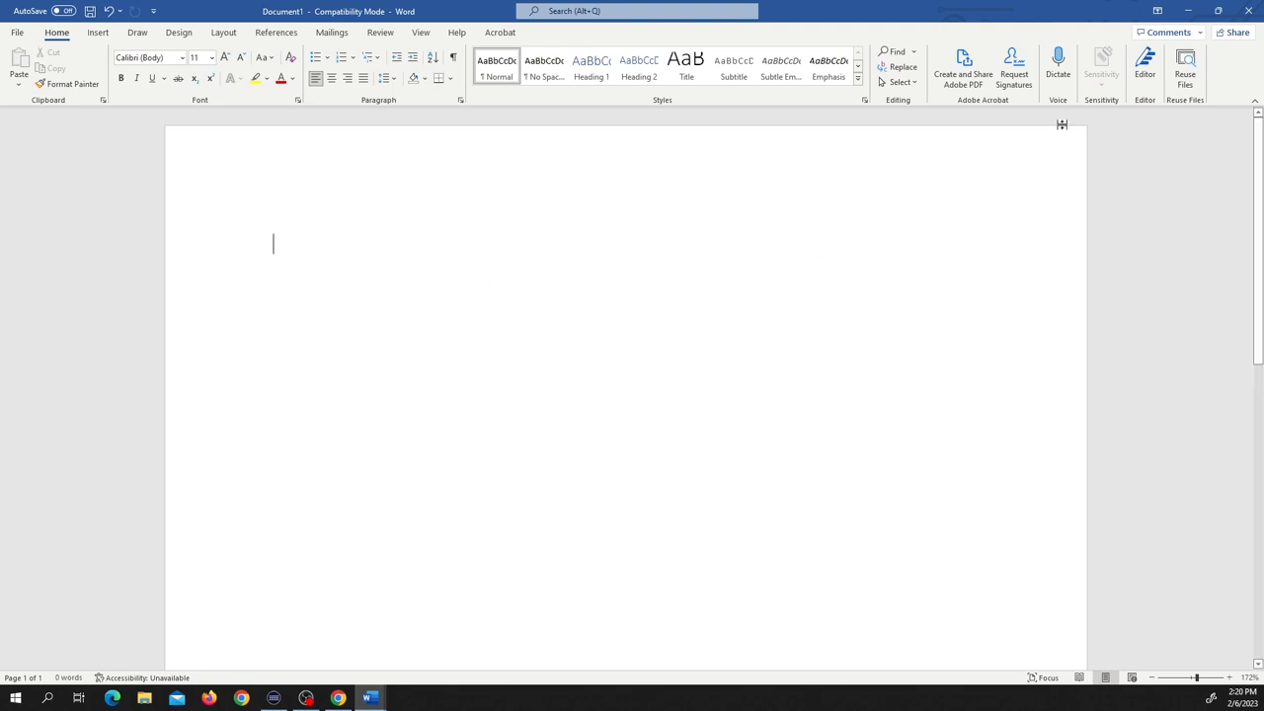
{"action": "mouse_move", "coordinate": [1058, 71]}
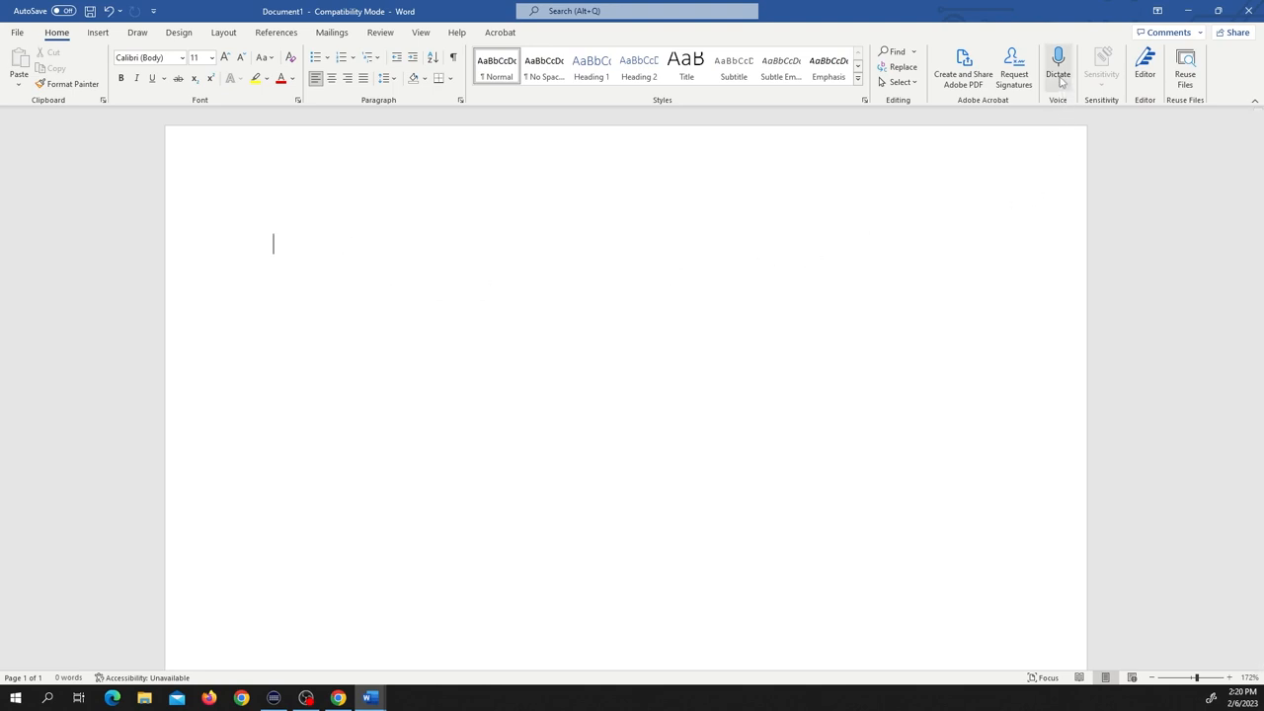
Dictate via Dictate a paragraph saying speech is captured well but lacks grammar or punctuation.
{"action": "left_click", "coordinate": [1058, 58]}
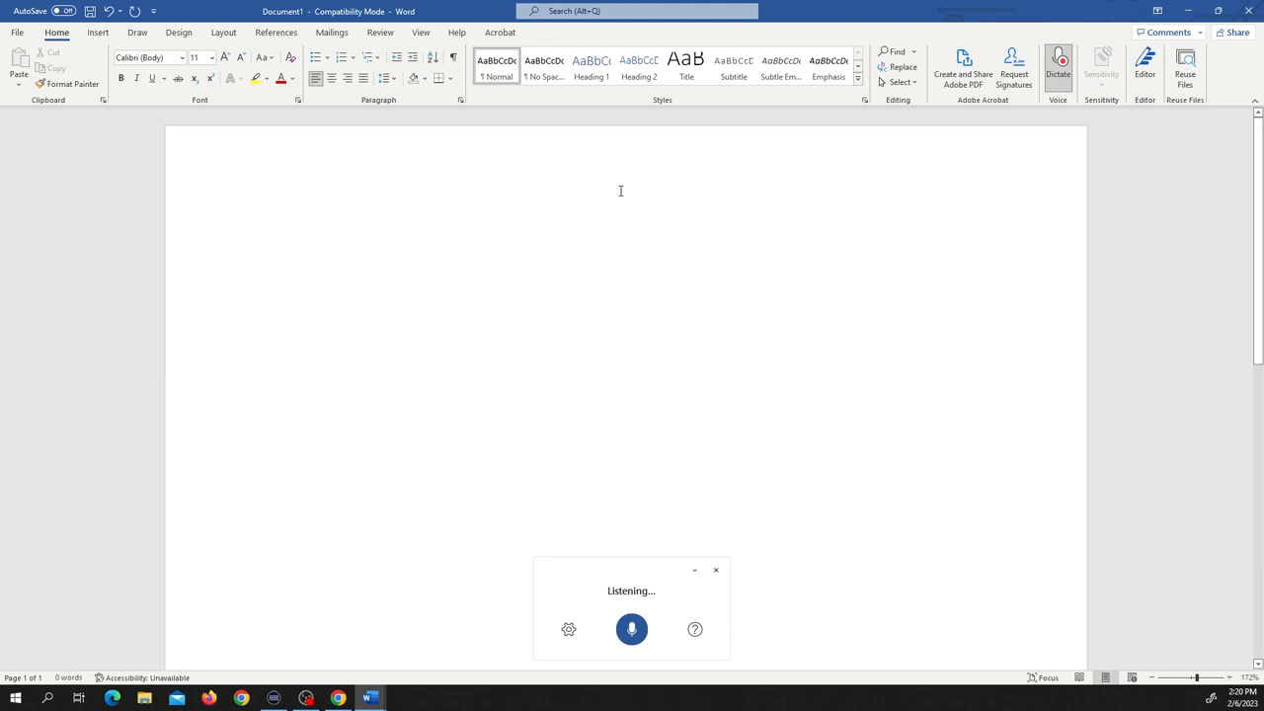
{"action": "type", "text": "here you can see that you can simply"}
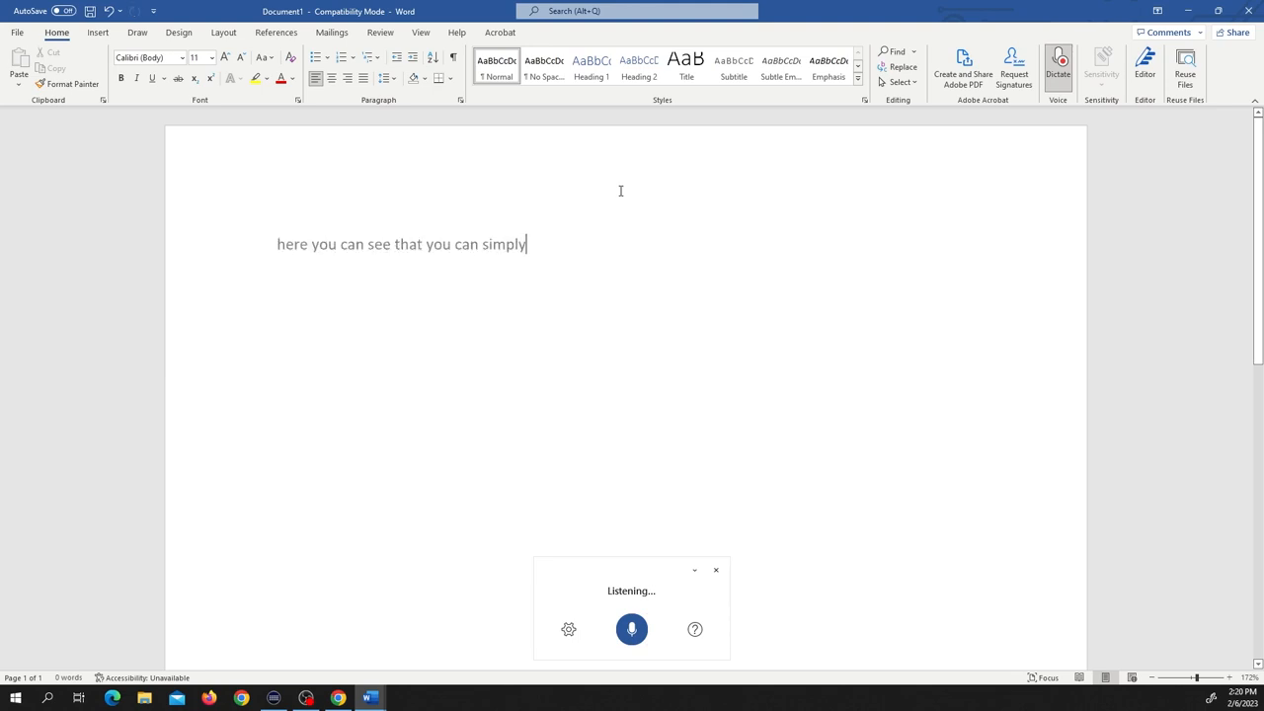
{"action": "type", "text": "talk into the microphone and an"}
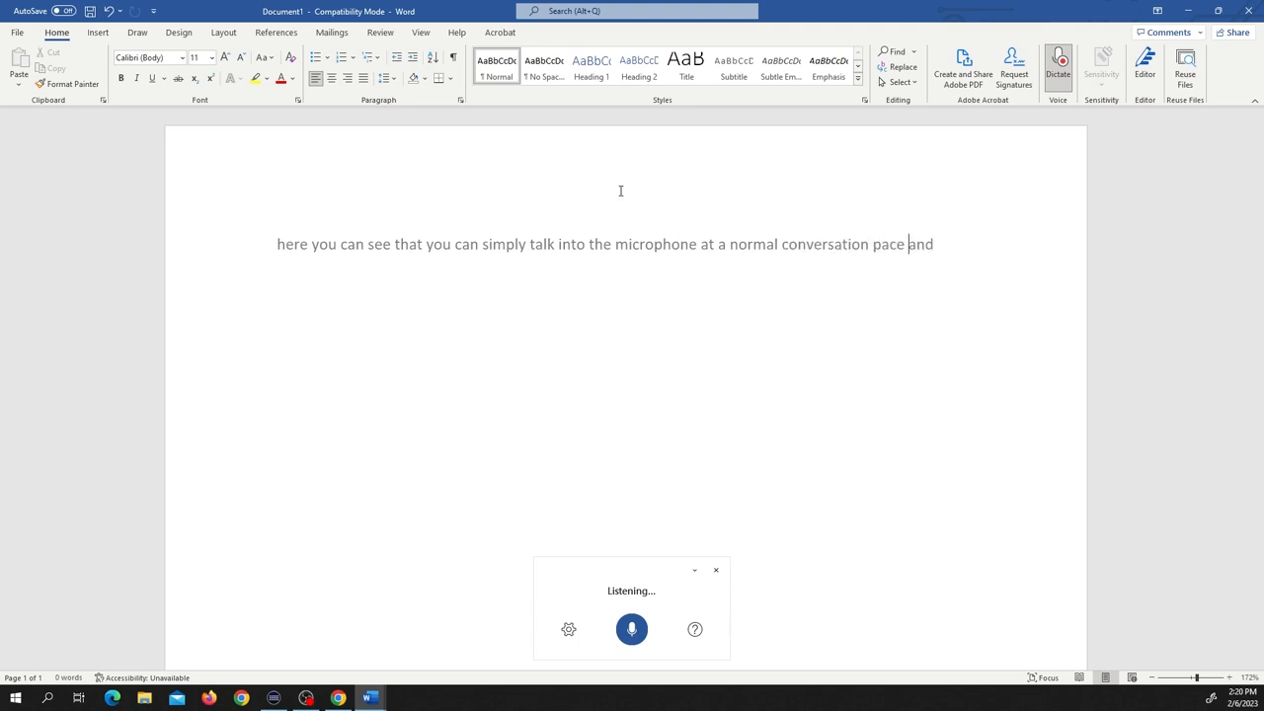
{"action": "type", "text": "it does a very good job"}
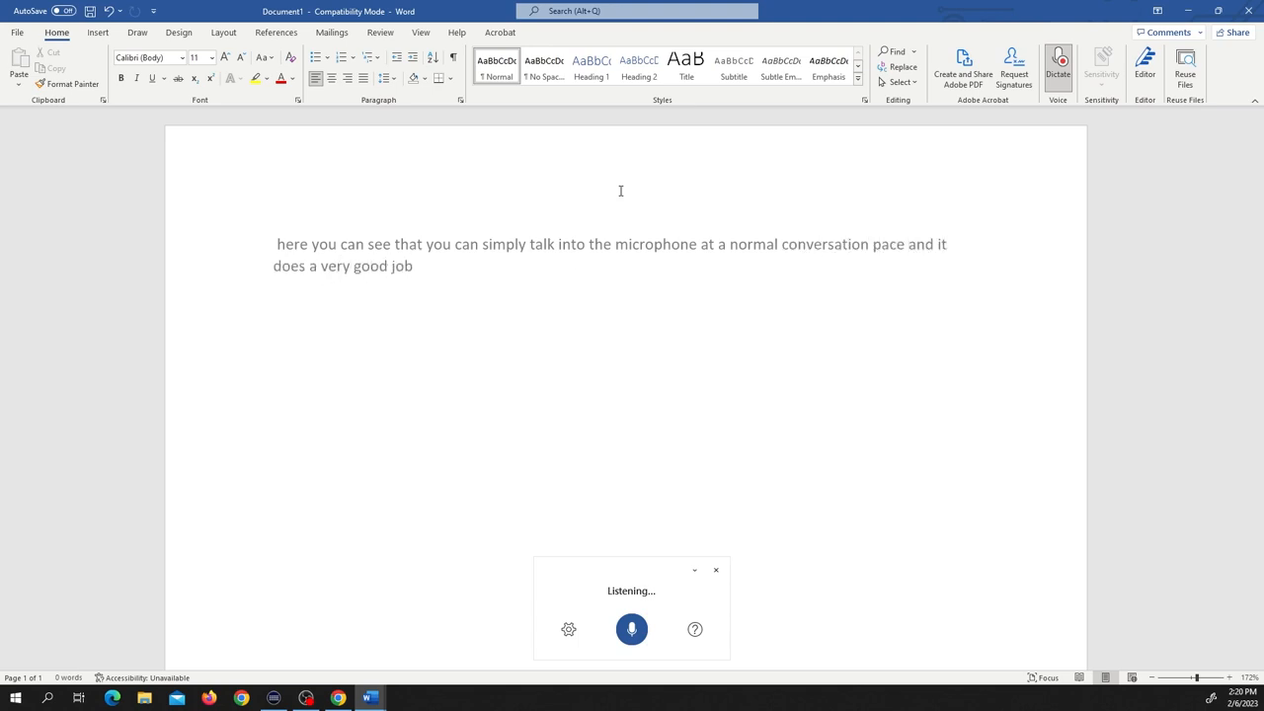
{"action": "type", "text": "of picking up all that you're saying out"}
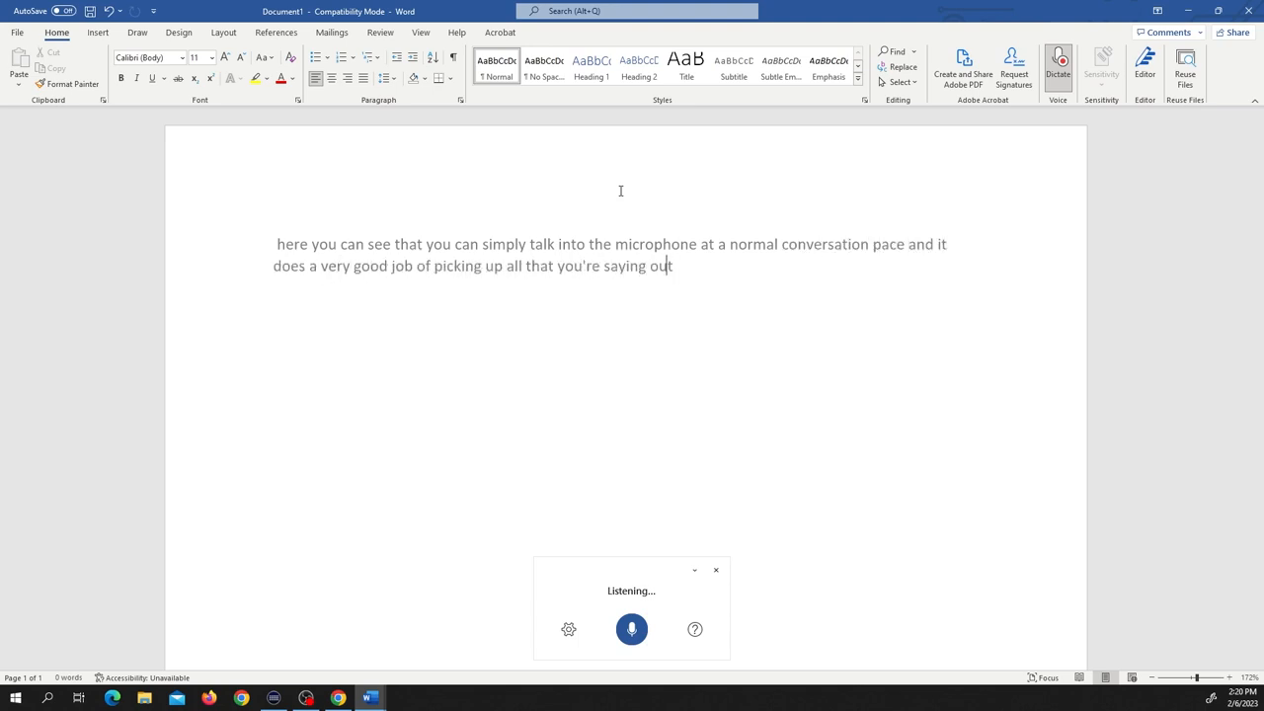
{"action": "type", "text": "loud however you'll notice that it"}
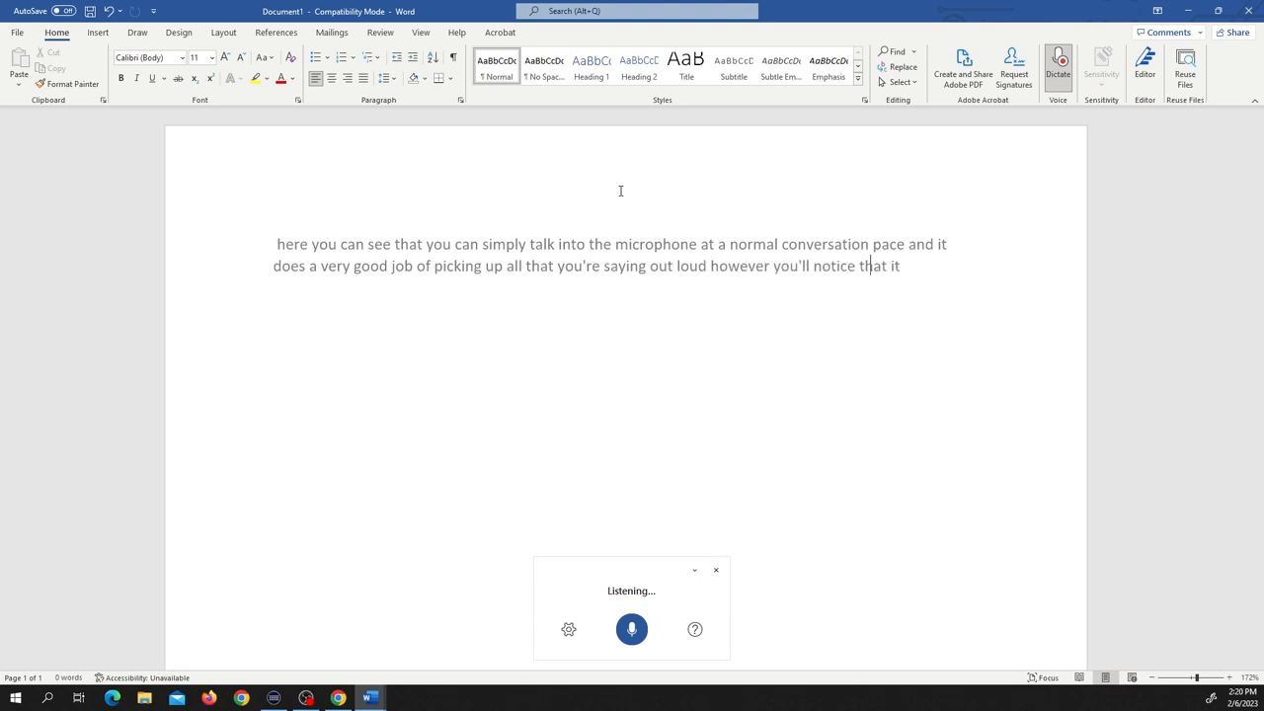
{"action": "type", "text": "lacks one particular aspect"}
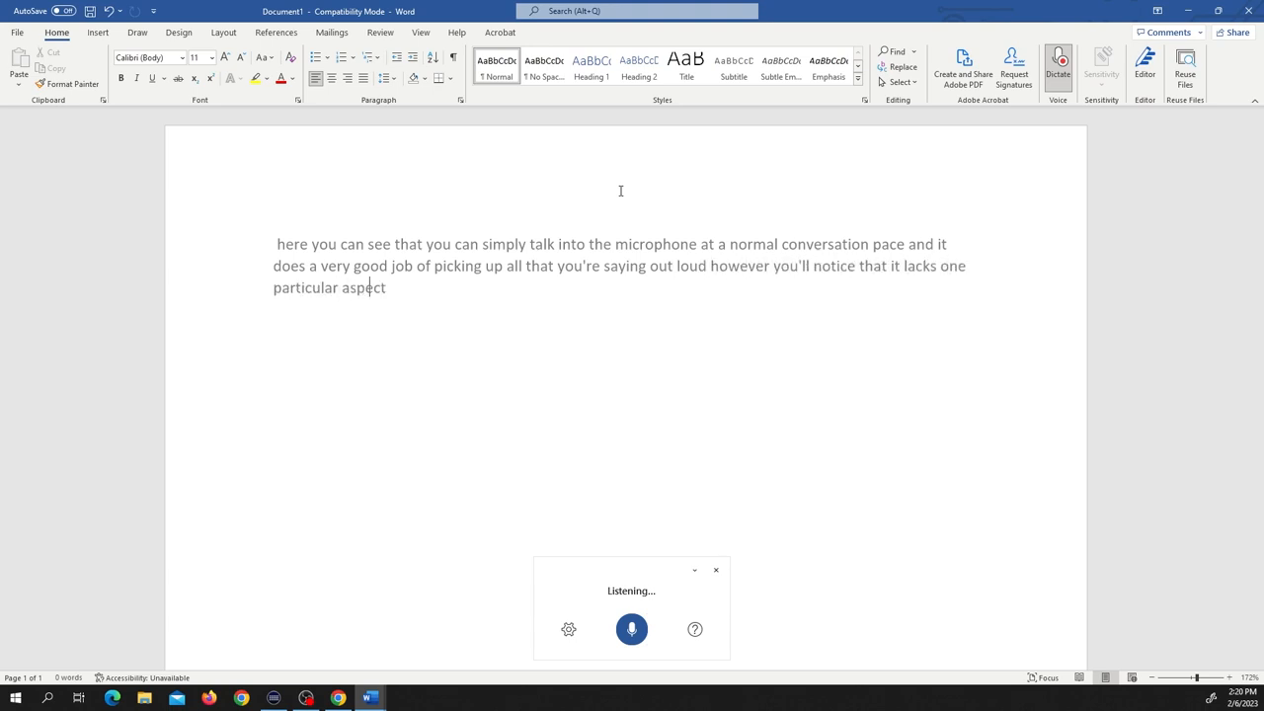
{"action": "type", "text": "which is gram"}
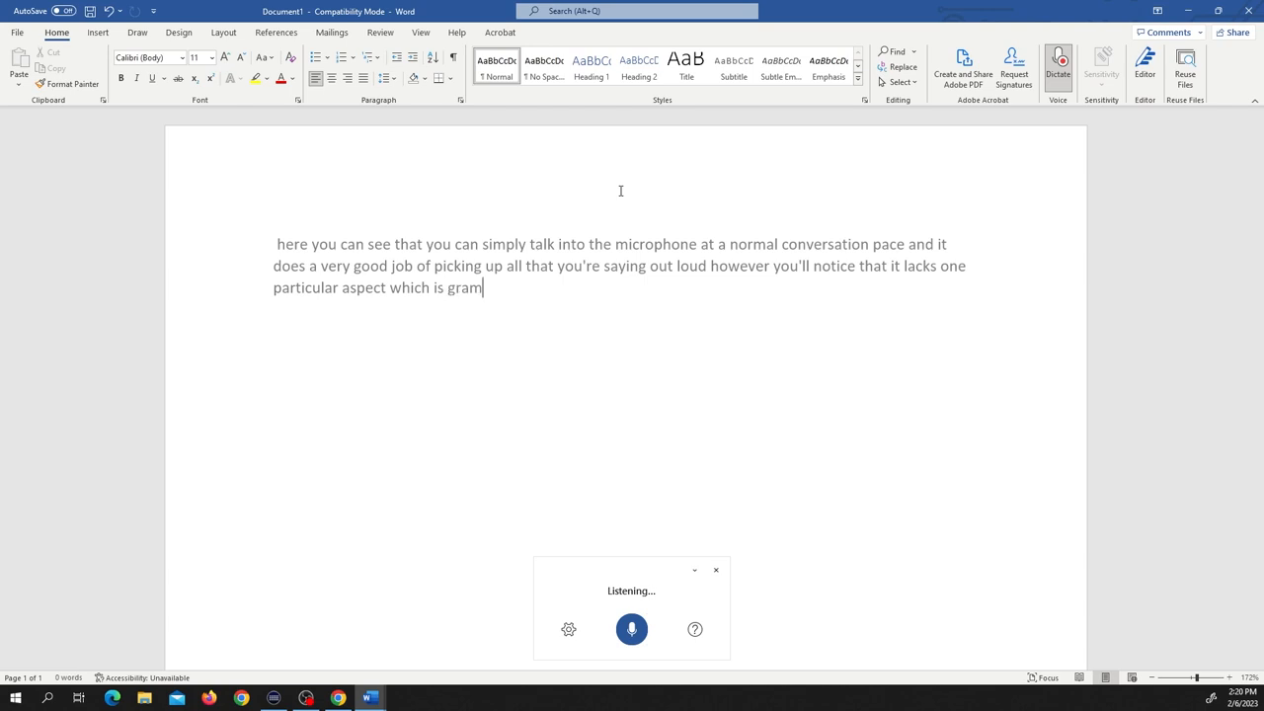
{"action": "type", "text": "grammar or"}
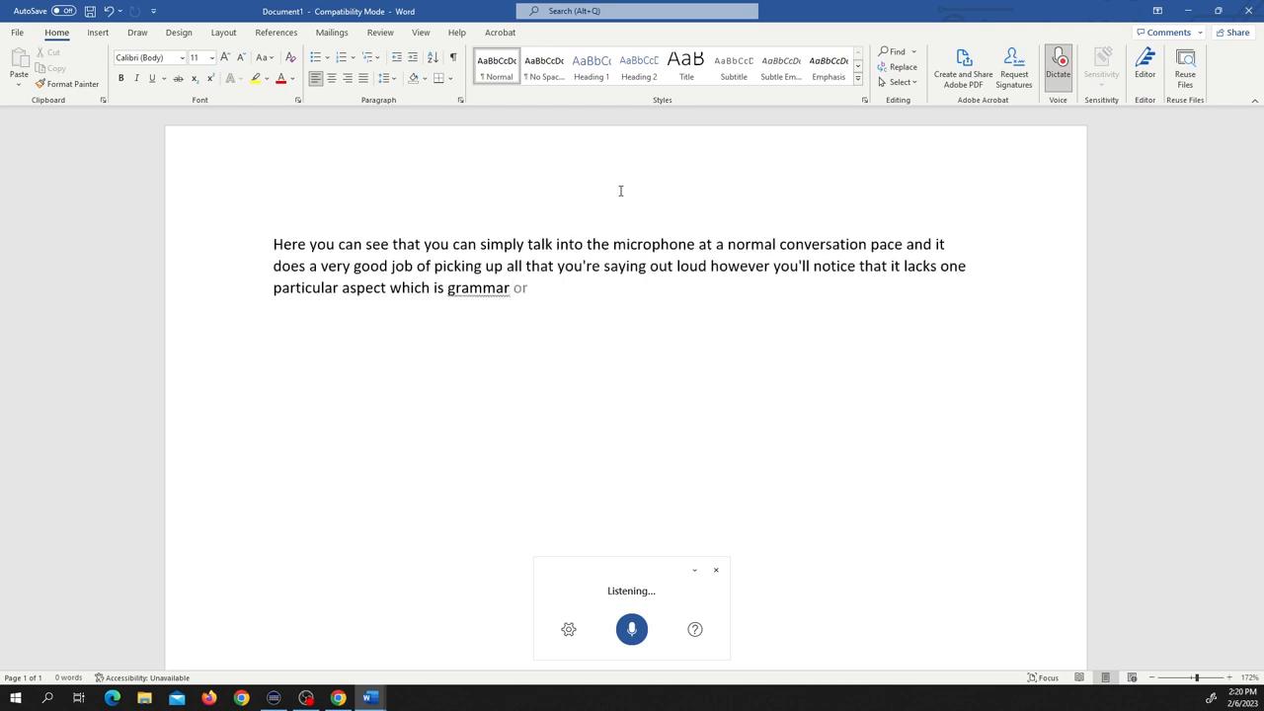
{"action": "type", "text": "punctuation"}
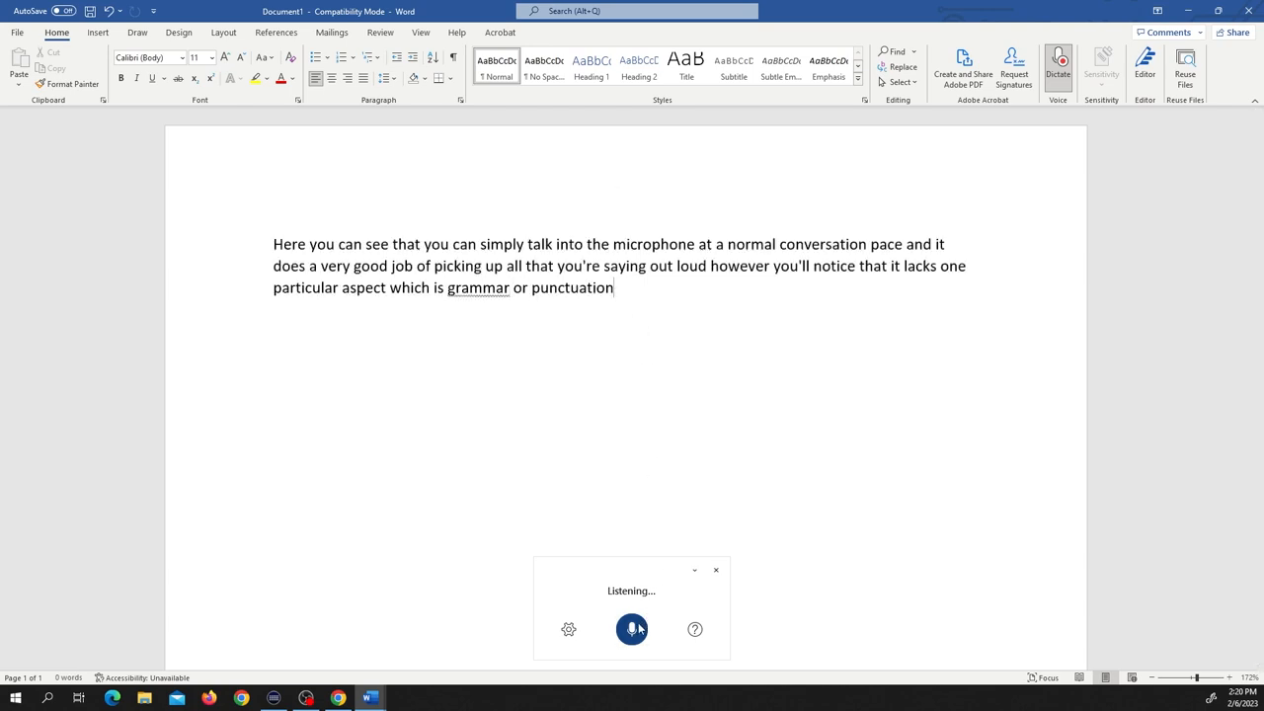
Pause dictation and start a new empty line at the end of the dictated paragraph.
{"action": "left_click", "coordinate": [630, 628]}
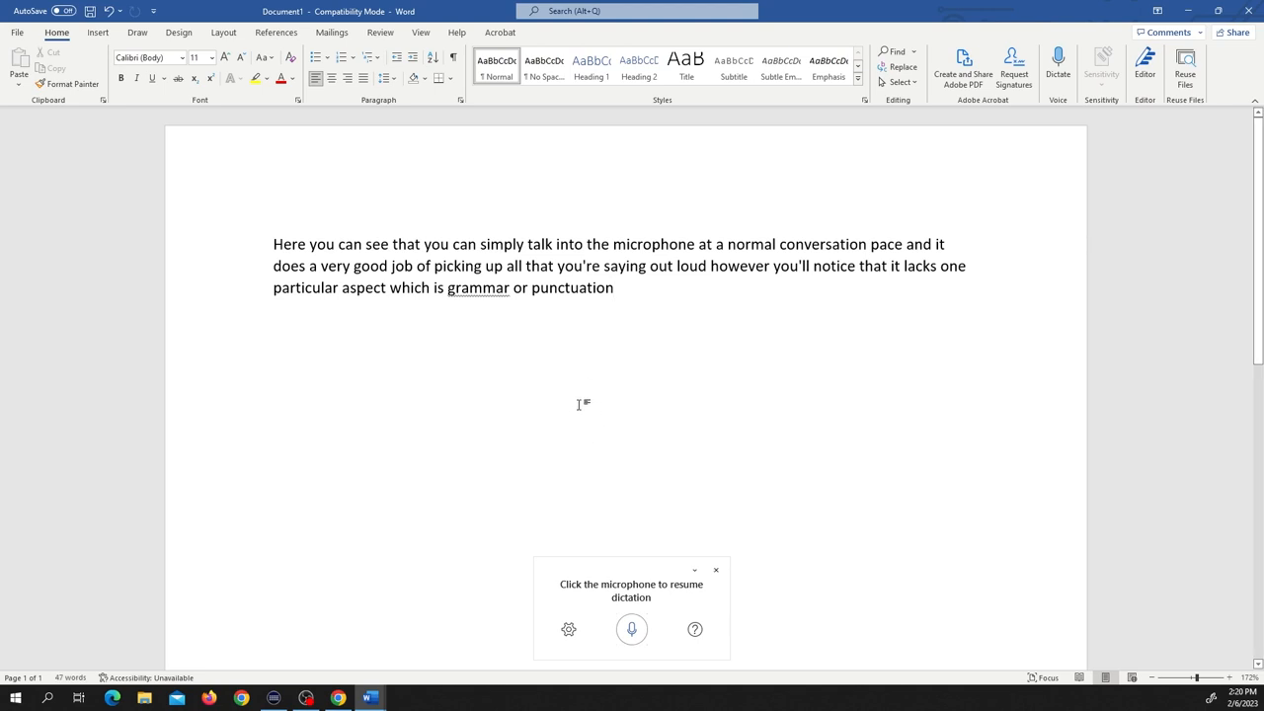
{"action": "left_click_drag", "start_coordinate": [273, 245], "coordinate": [612, 289]}
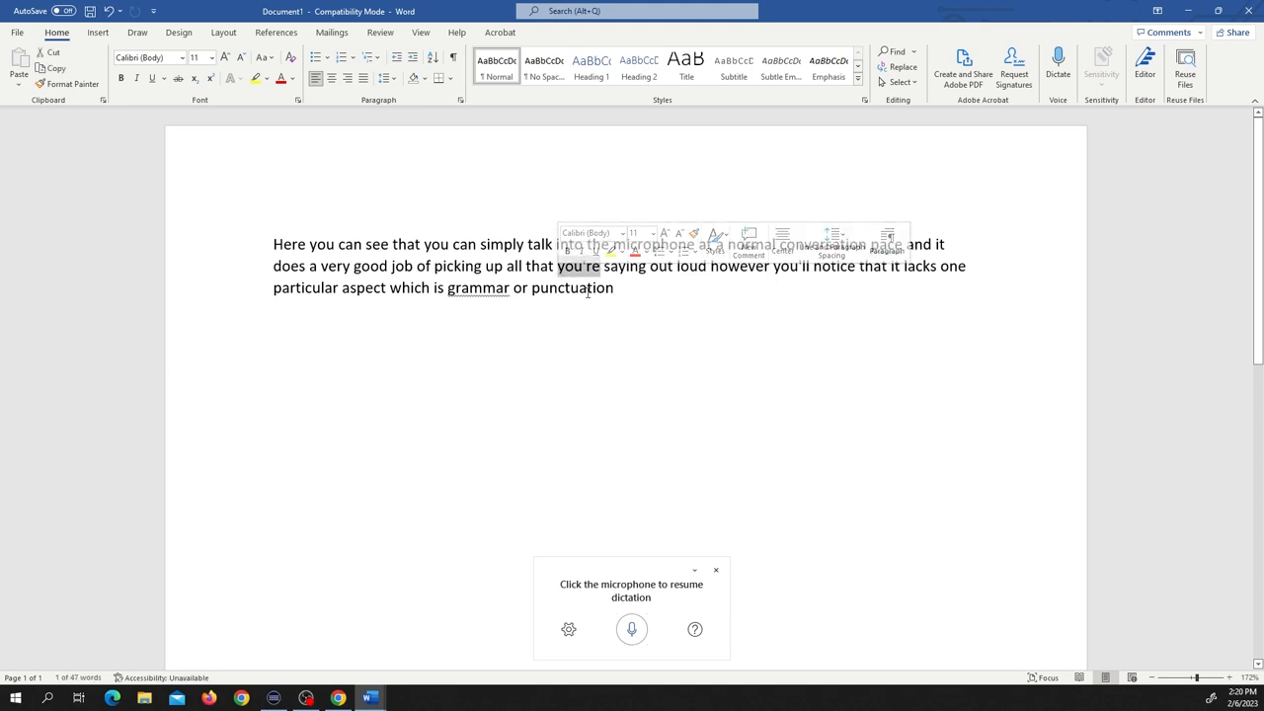
{"action": "left_click", "coordinate": [616, 288]}
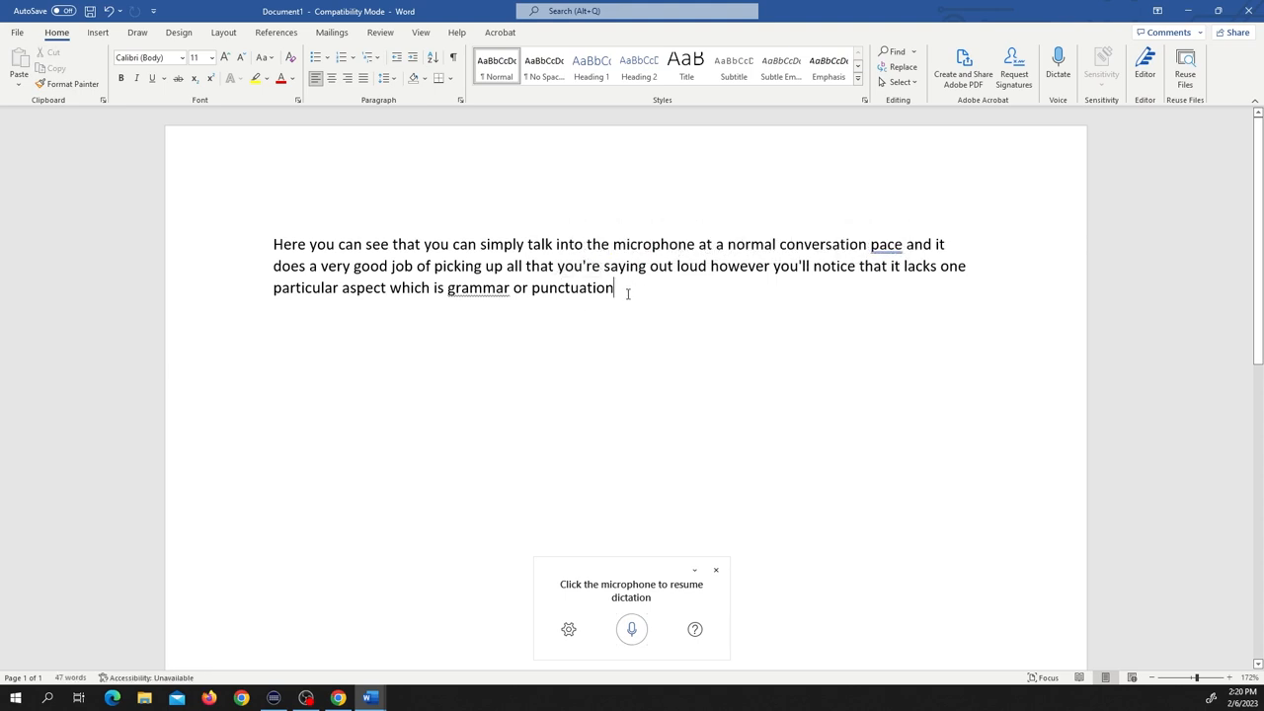
{"action": "key", "text": "enter"}
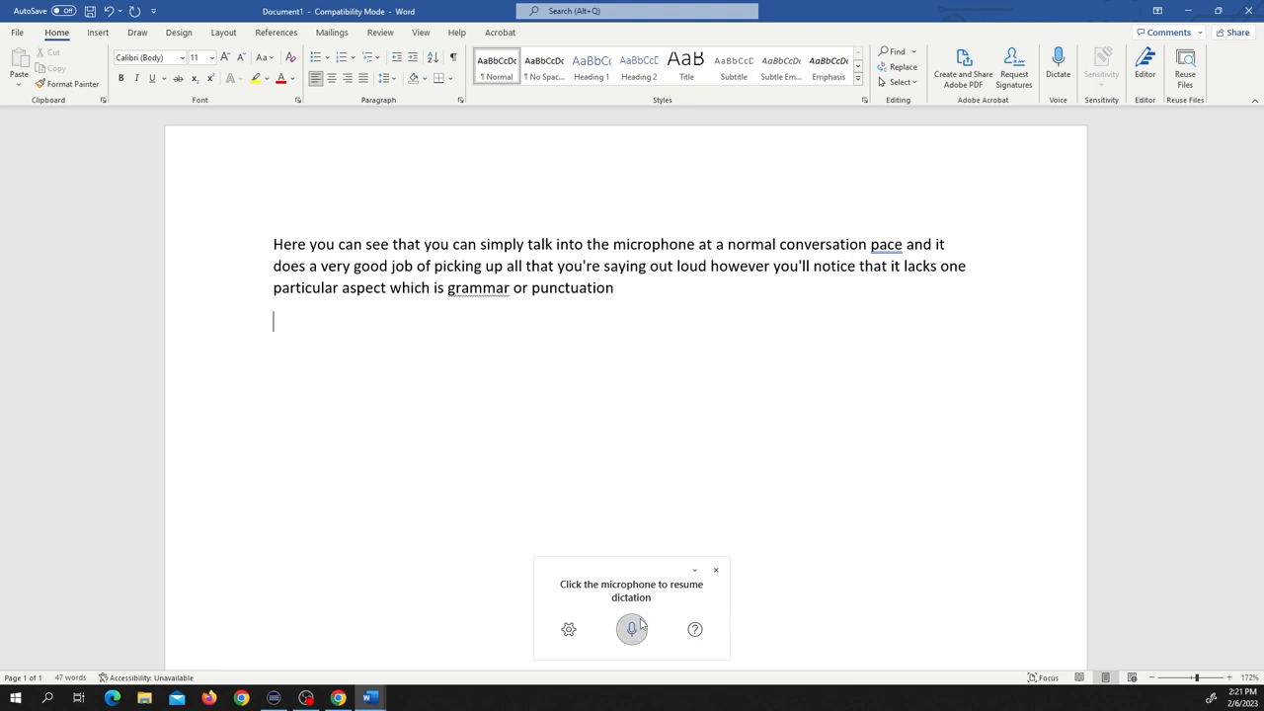
Resume dictation and speak a punctuated paragraph using 'comma', 'period' and ending 'Isn't it exciting?'.
{"action": "left_click", "coordinate": [631, 628]}
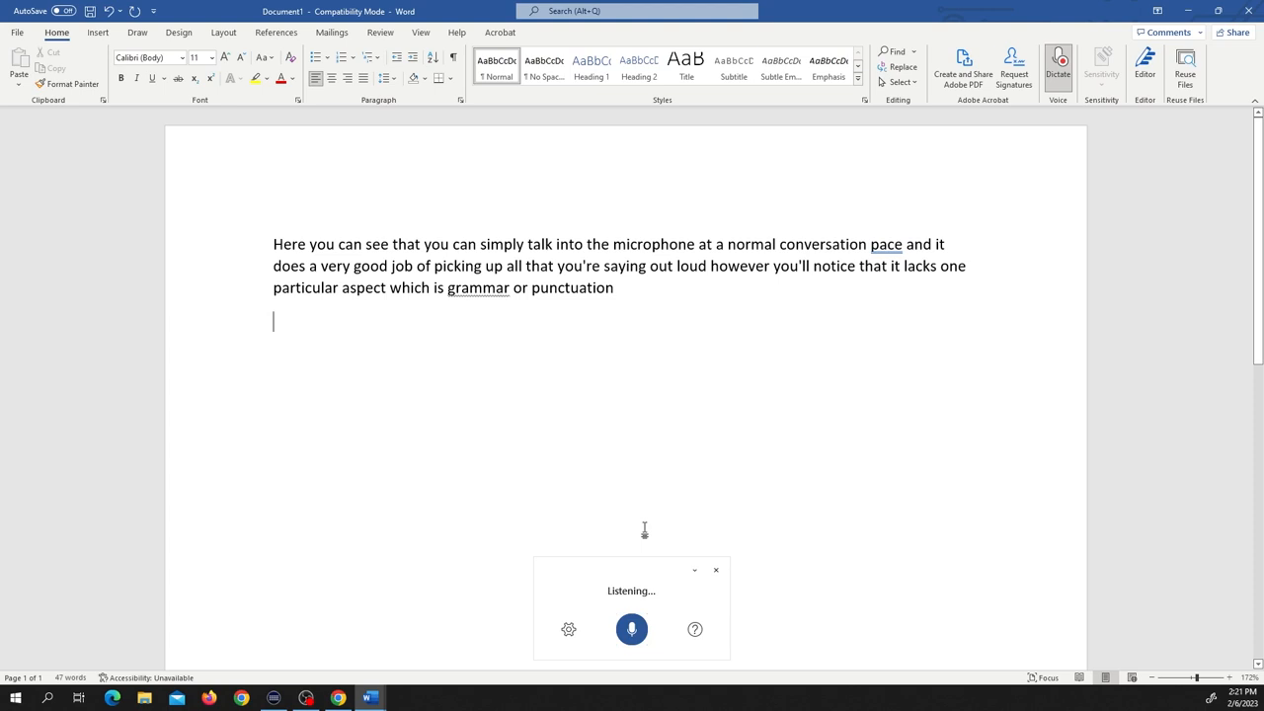
{"action": "type", "text": "when do you want to have"}
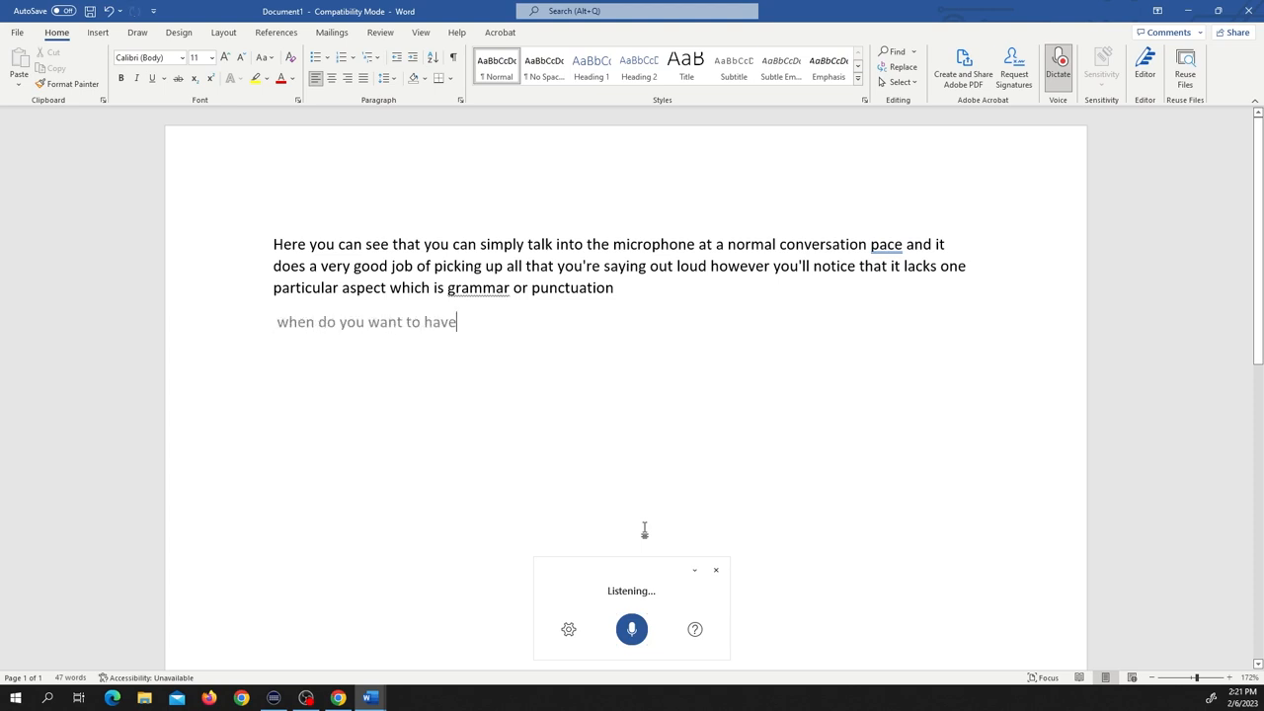
{"action": "type", "text": "punctuation comma"}
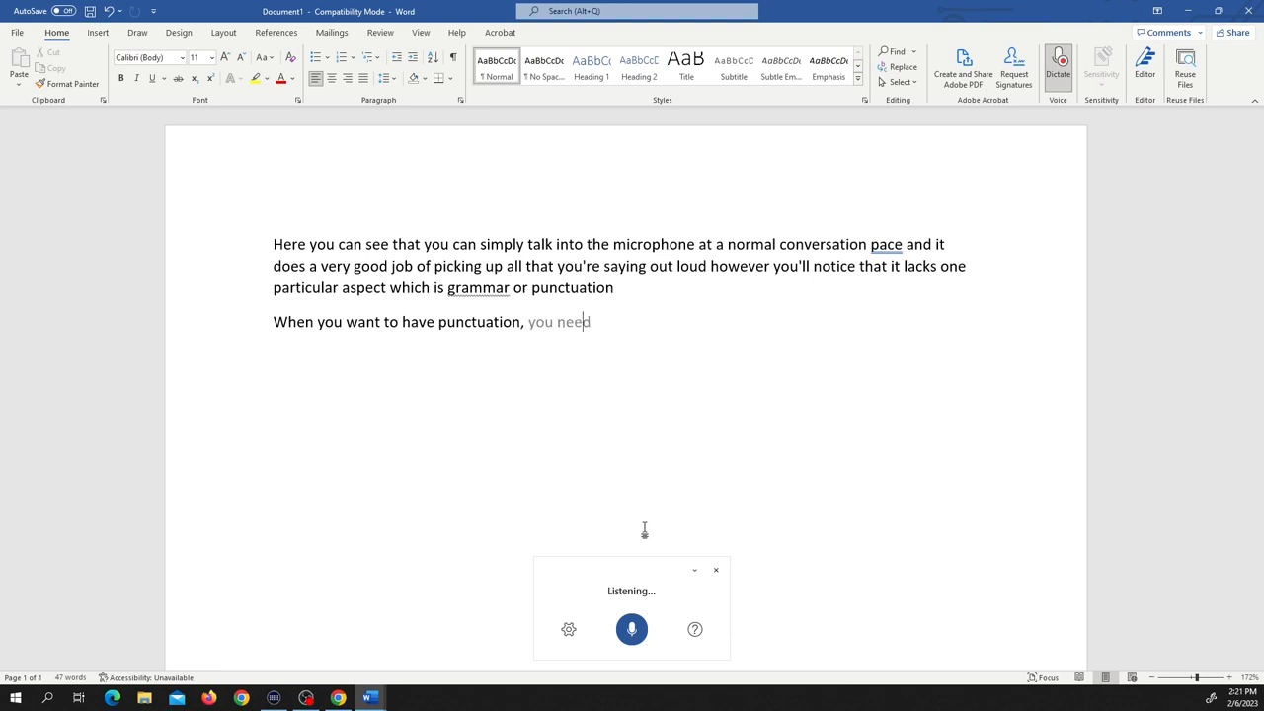
{"action": "type", "text": "to actually say the word."}
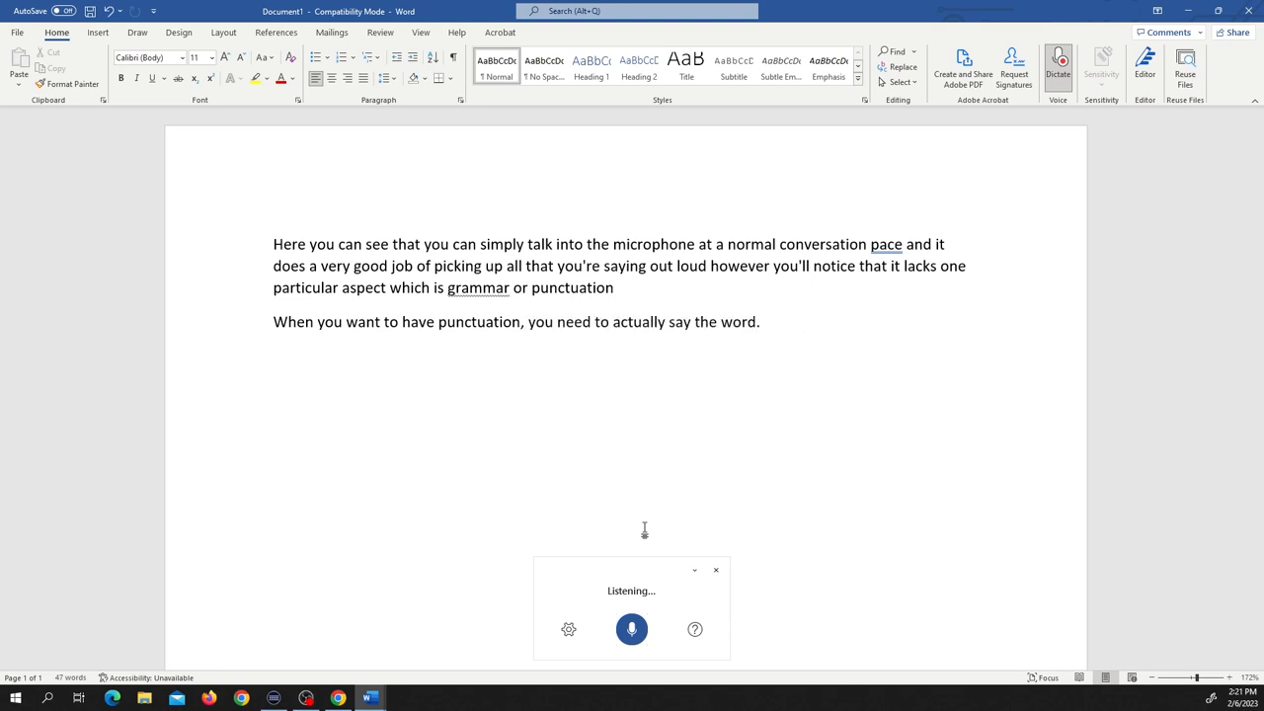
{"action": "type", "text": "this can be a little bit slow,"}
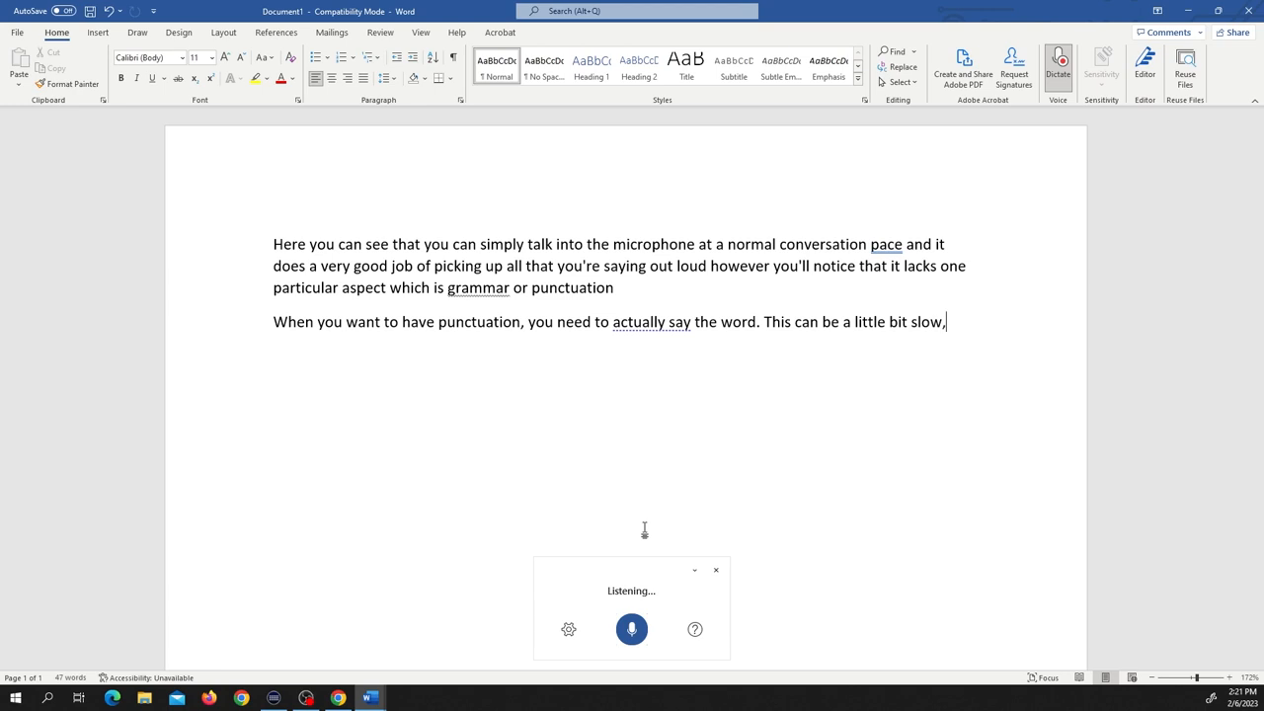
{"action": "type", "text": "but this is the current affective method"}
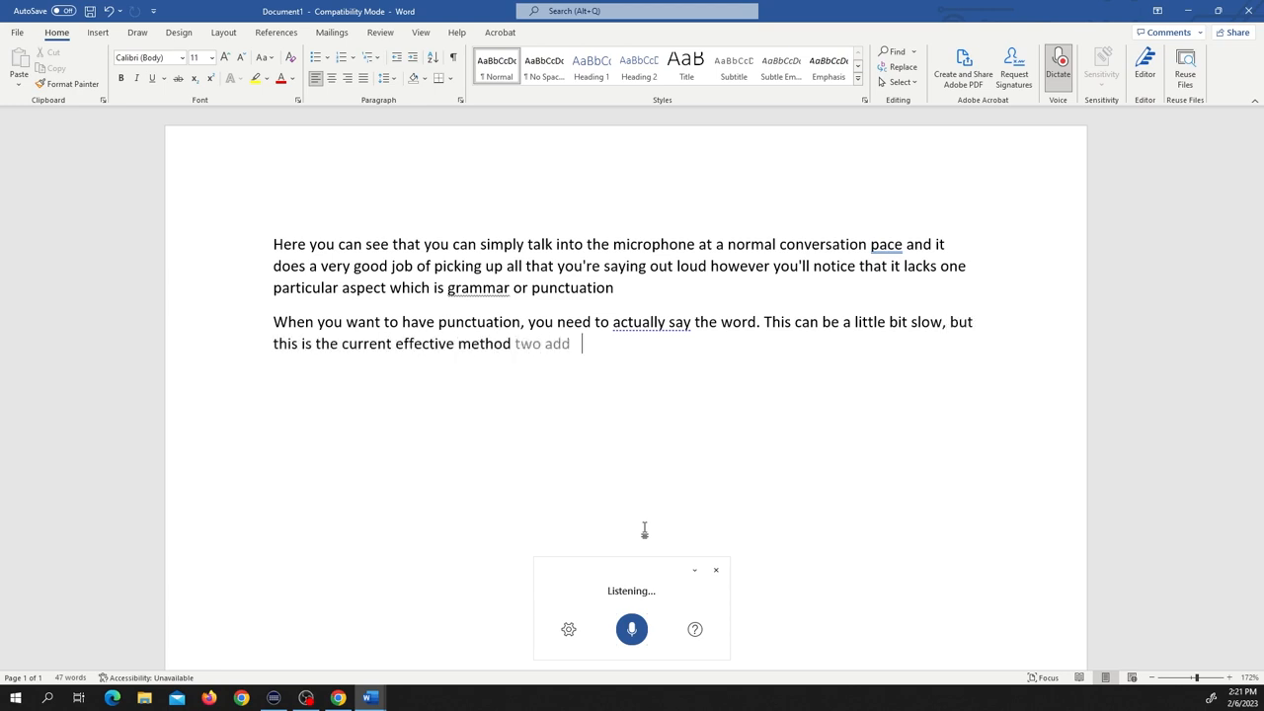
{"action": "type", "text": "to actually put in punctuation"}
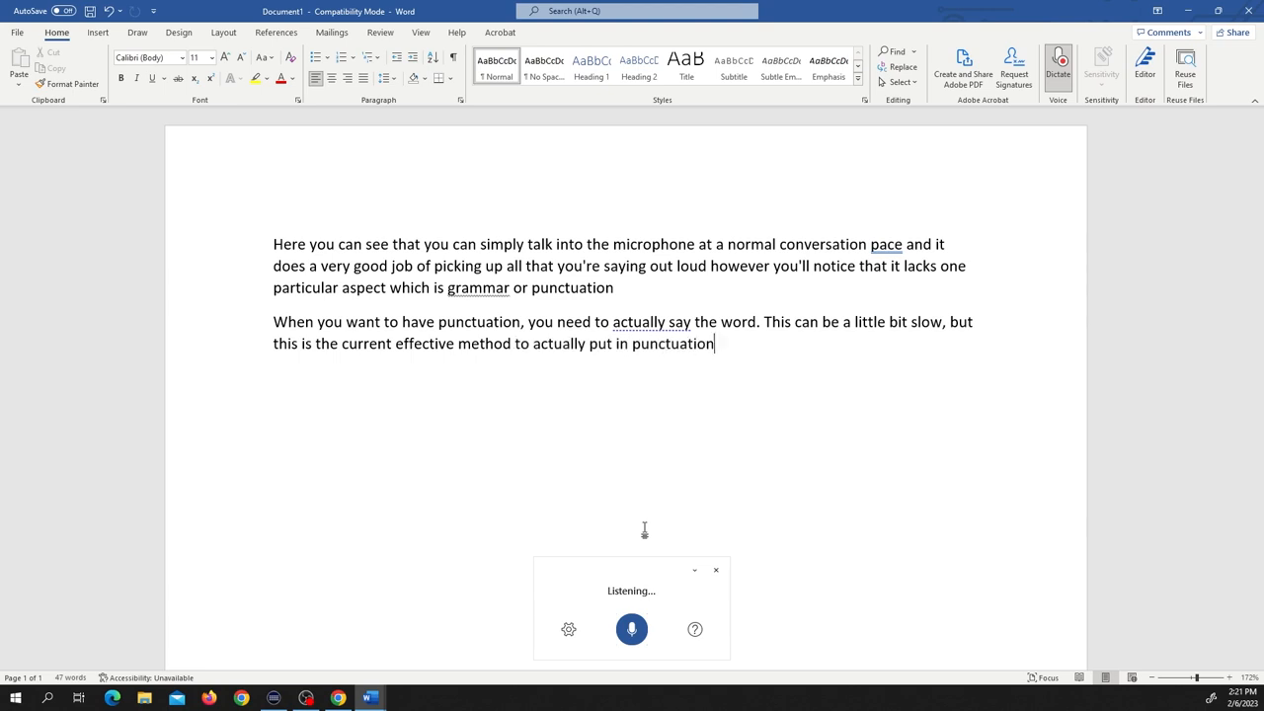
{"action": "type", "text": "."}
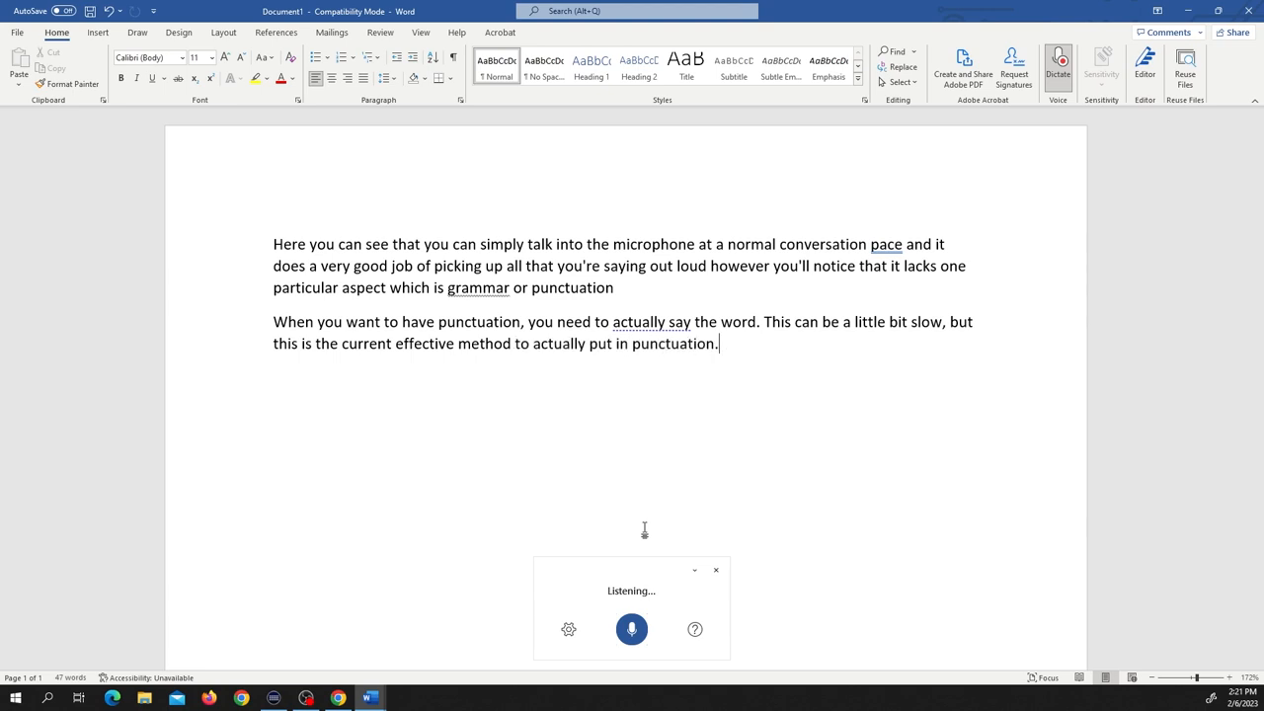
{"action": "type", "text": "isn't it exciting question mark"}
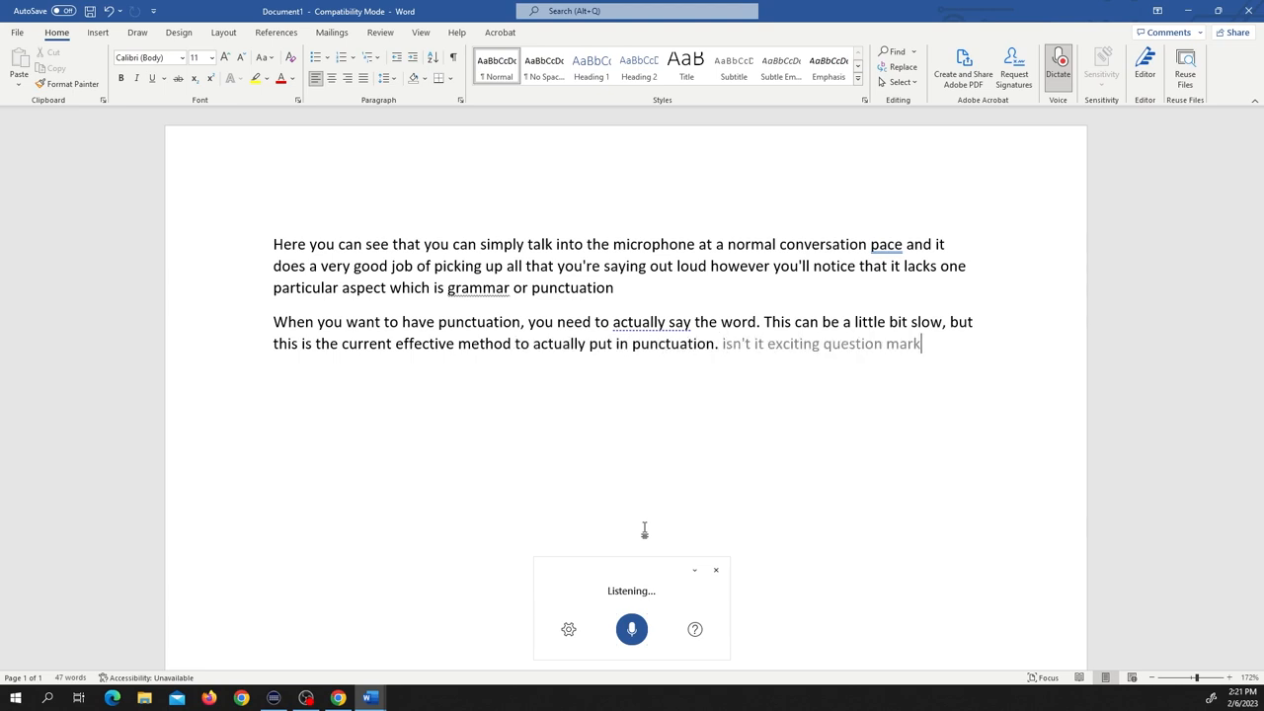
{"action": "left_click", "coordinate": [632, 628]}
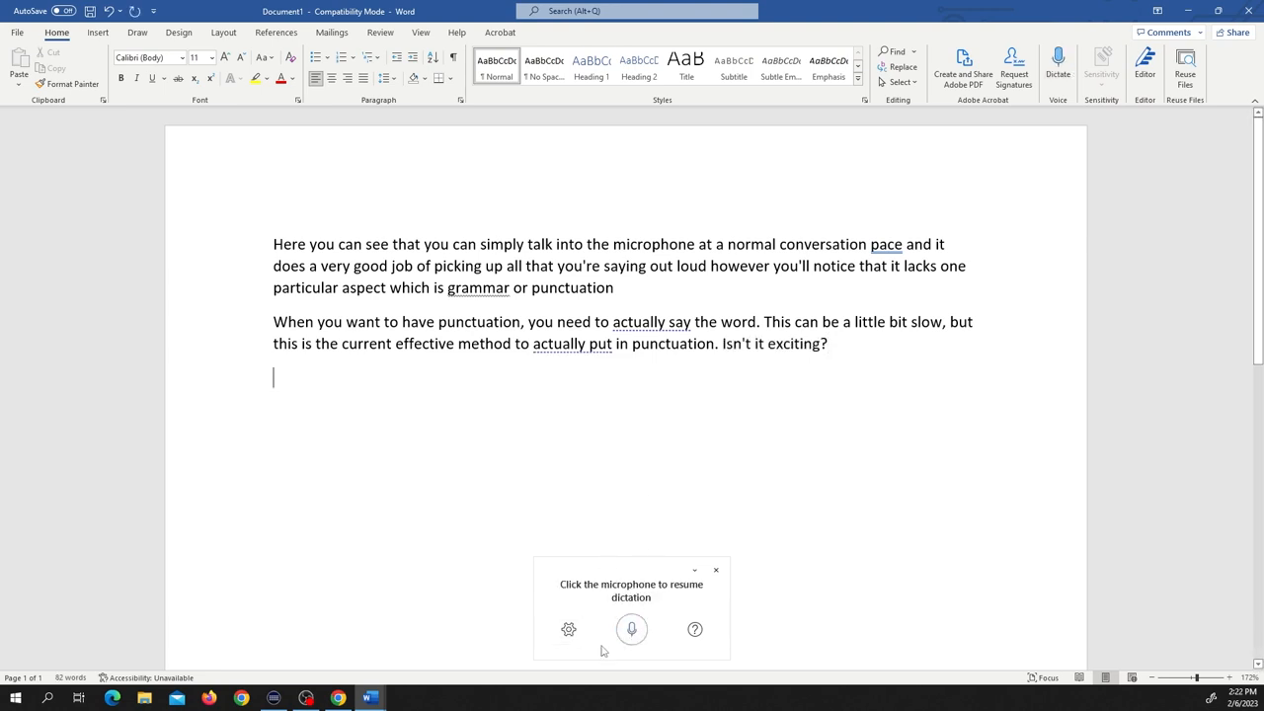
Turn on automatic punctuation in the dictation settings and resume dictation.
{"action": "left_click", "coordinate": [569, 628]}
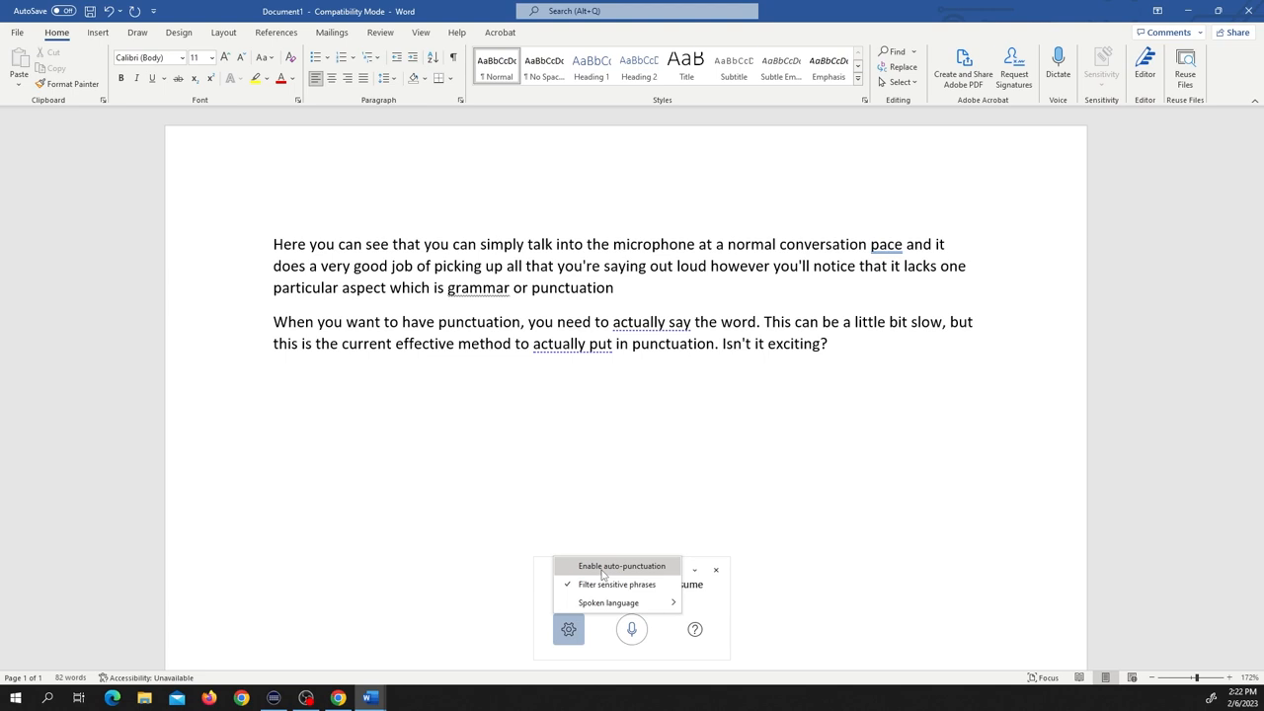
{"action": "left_click", "coordinate": [620, 564]}
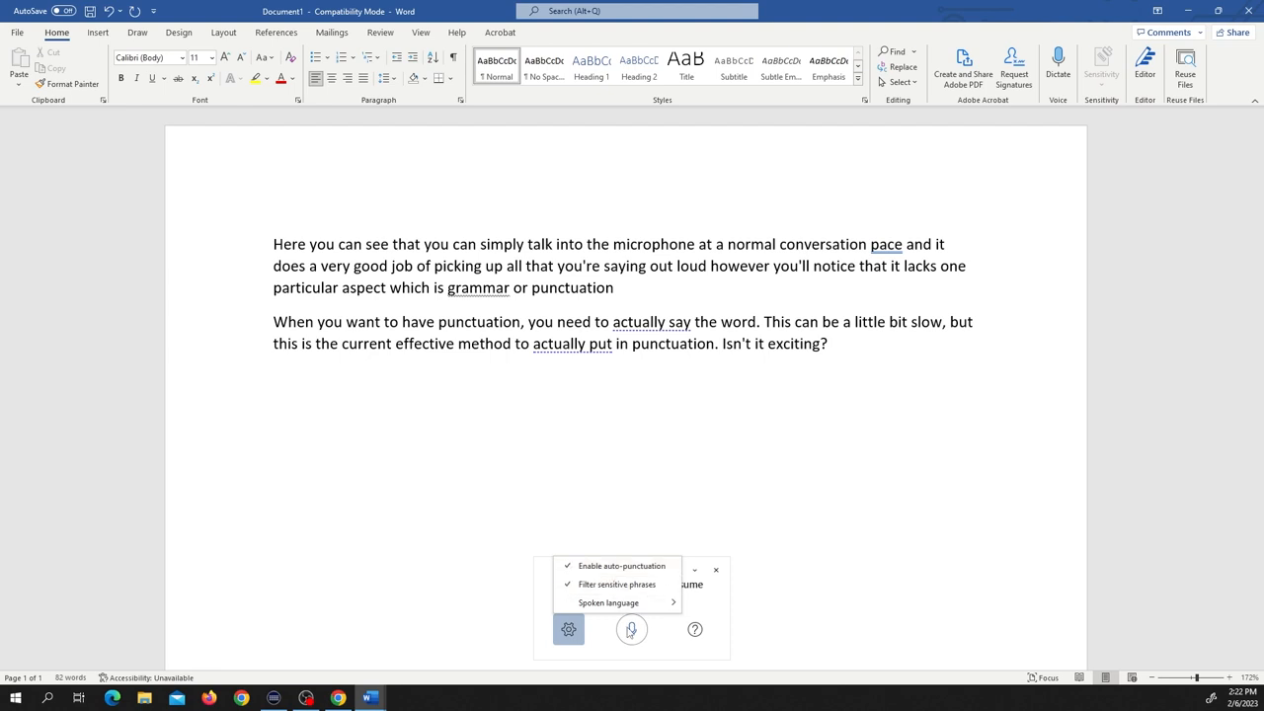
{"action": "left_click", "coordinate": [630, 628]}
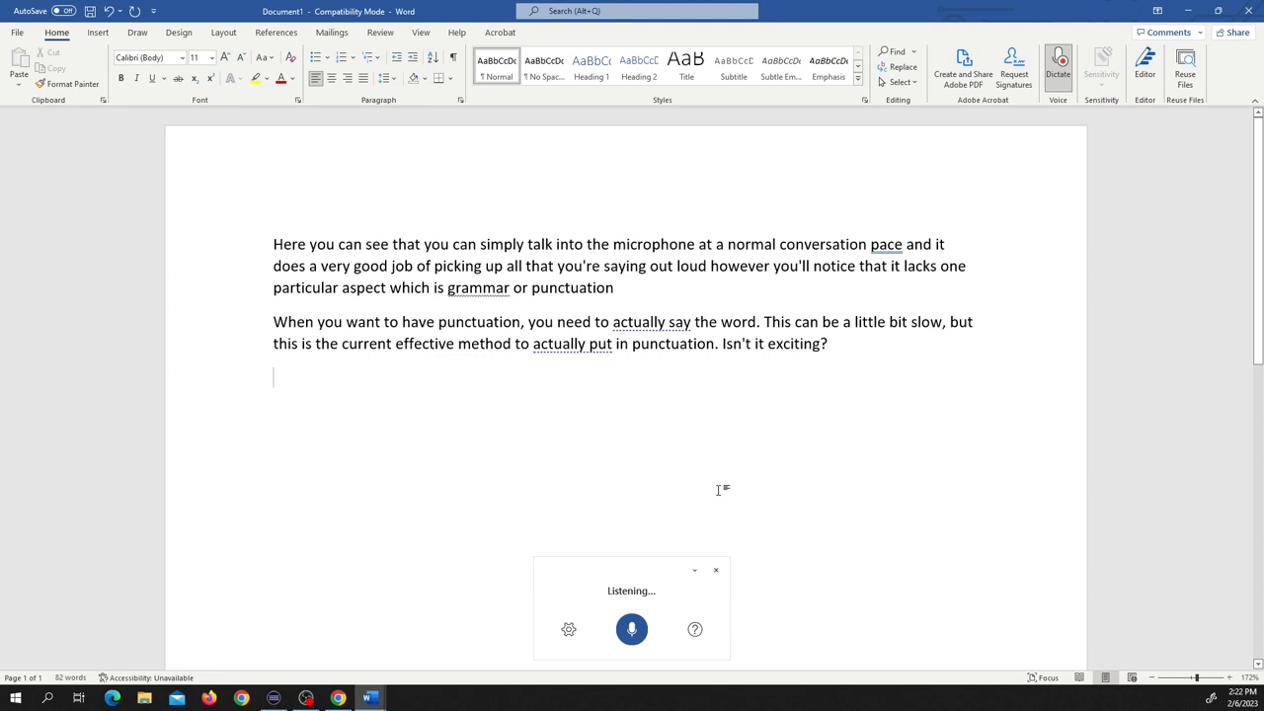
Dictate a paragraph noting punctuation is iffy and the spoken 'new line' command didn't work, then stop listening.
{"action": "type", "text": "and you can see that the recording does"}
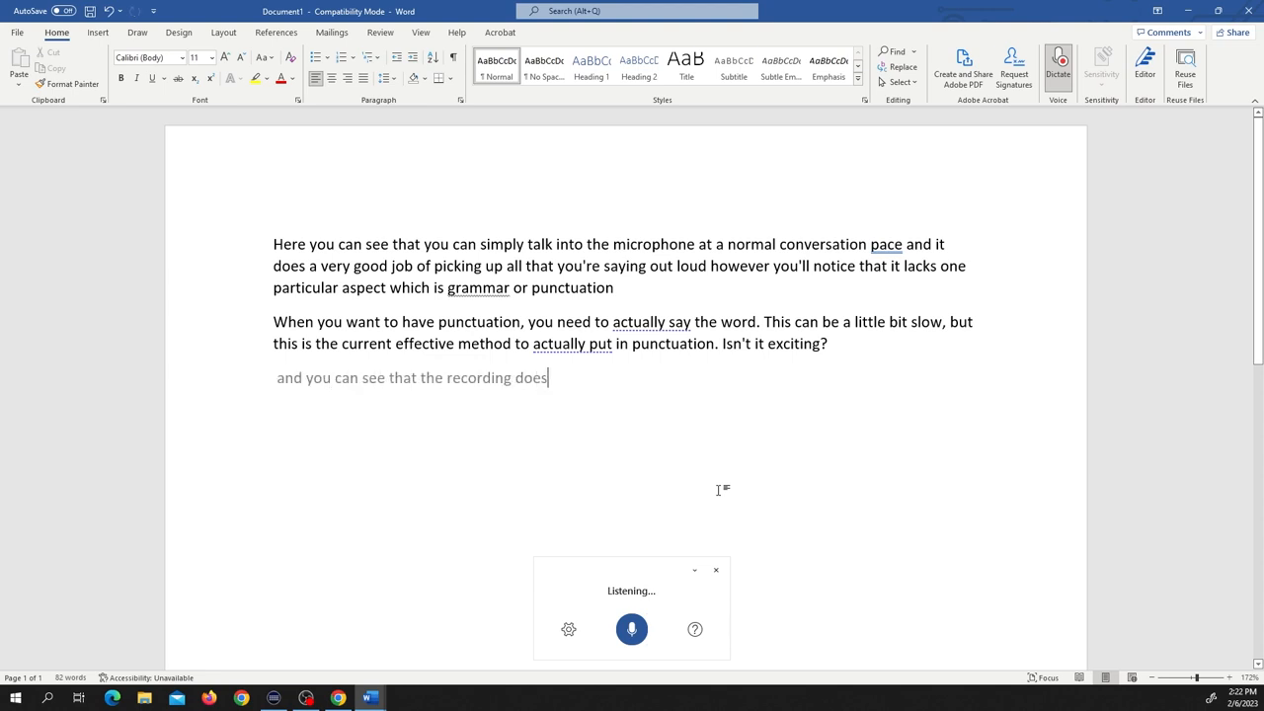
{"action": "type", "text": "a good job adding in the grand"}
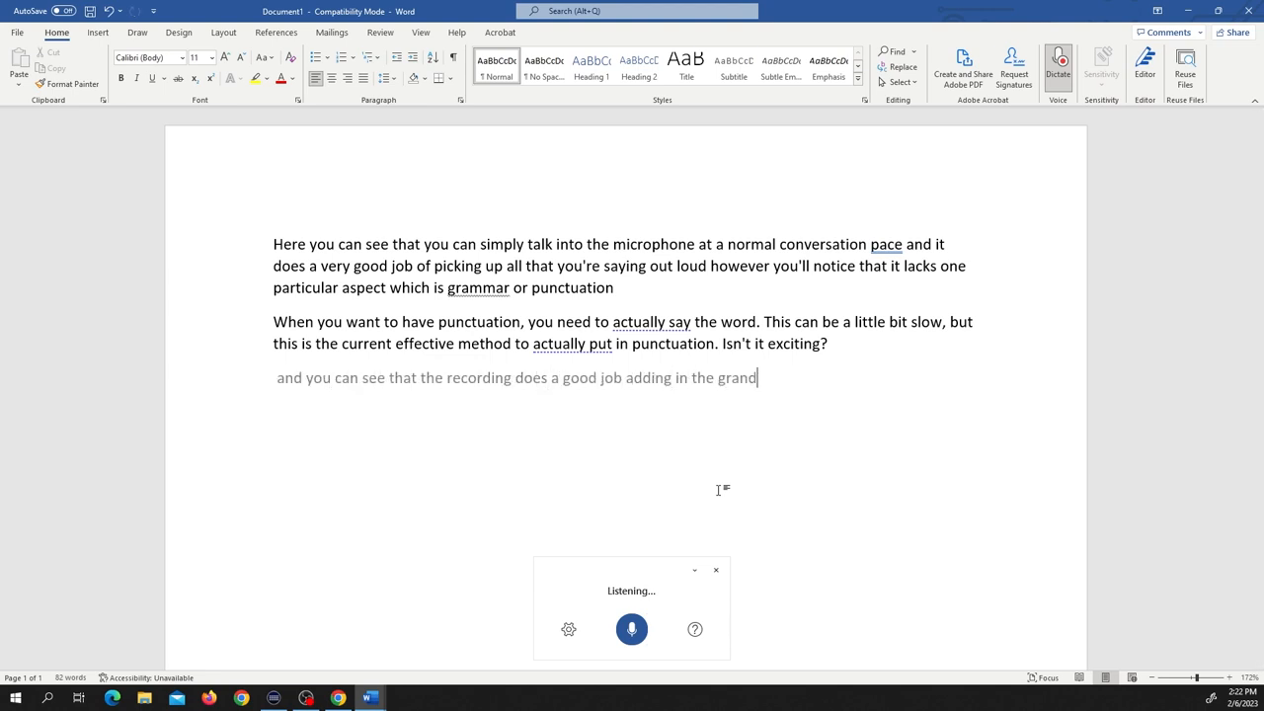
{"action": "type", "text": "grammar when everything is all said and"}
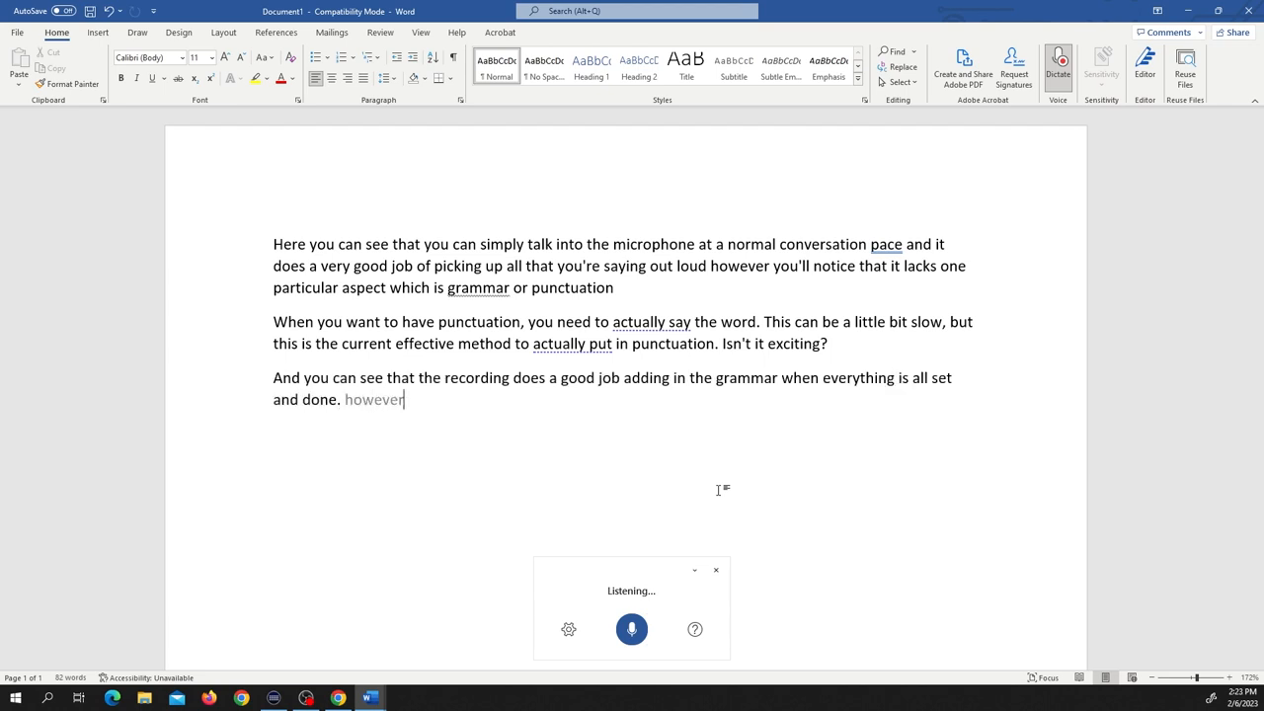
{"action": "type", "text": "not all the punctuation will be previous"}
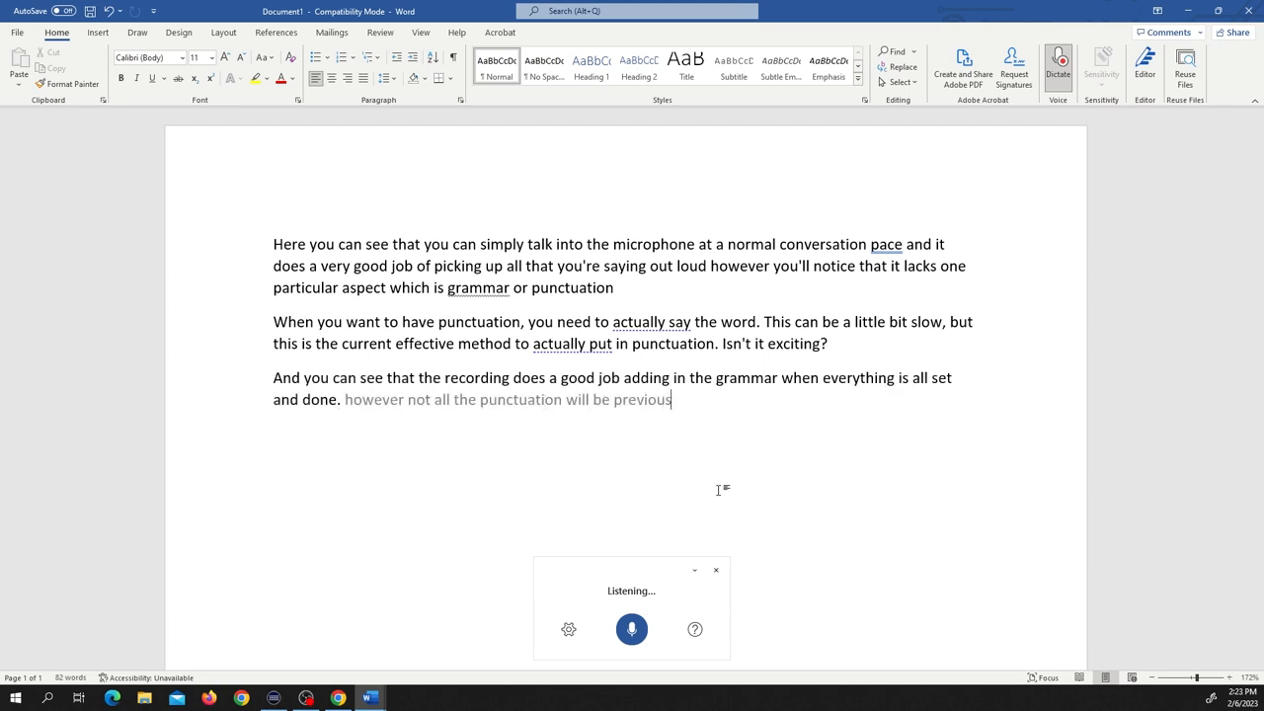
{"action": "type", "text": "present and it's a little bit"}
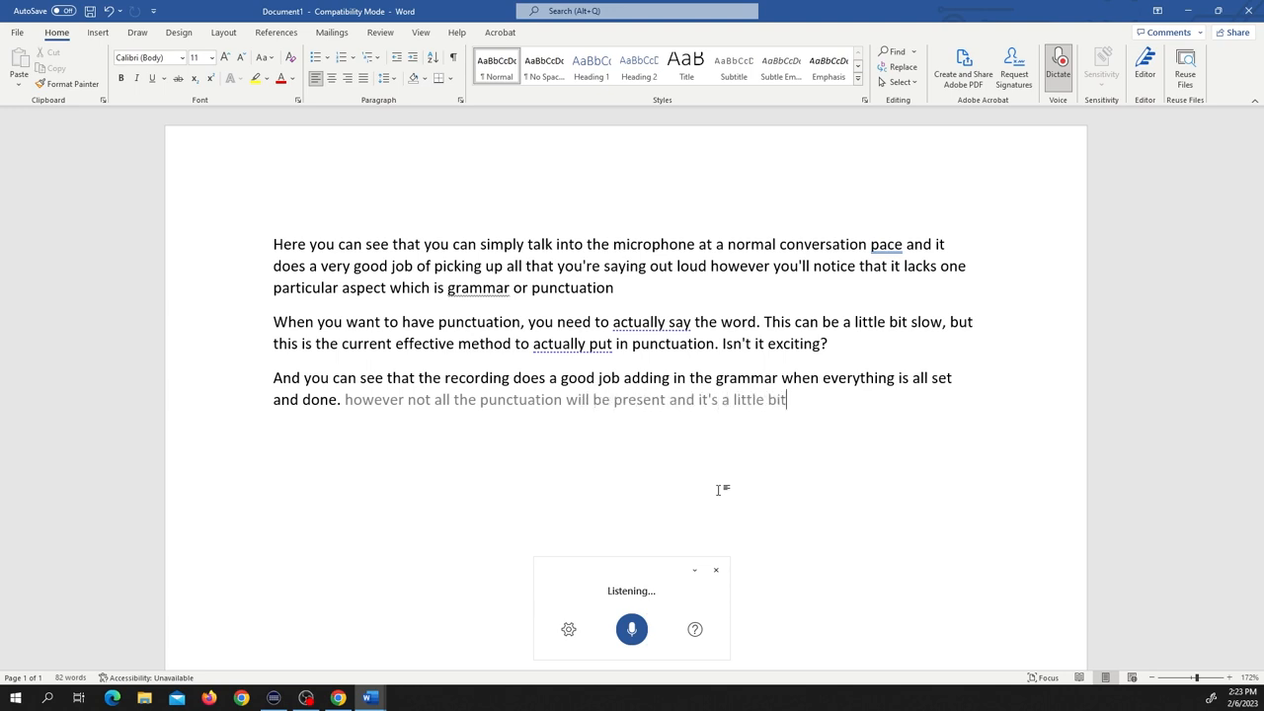
{"action": "type", "text": "iffy whether it's working or not"}
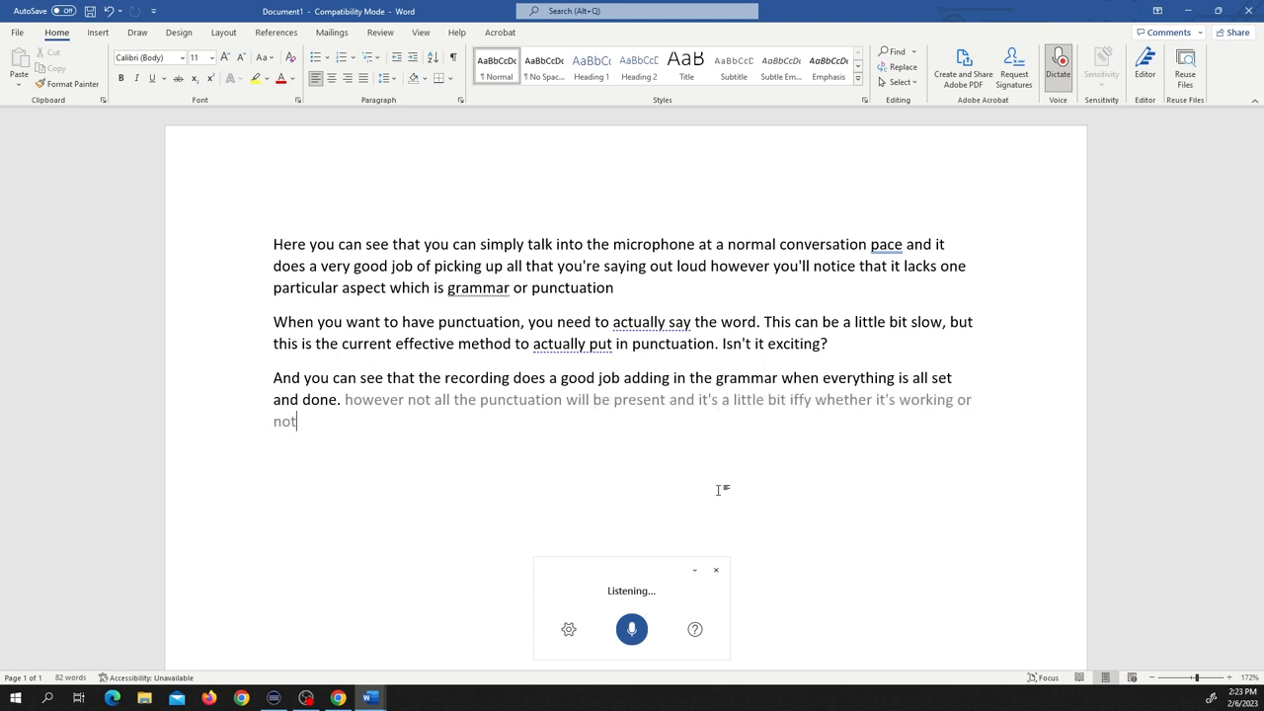
{"action": "type", "text": "new line"}
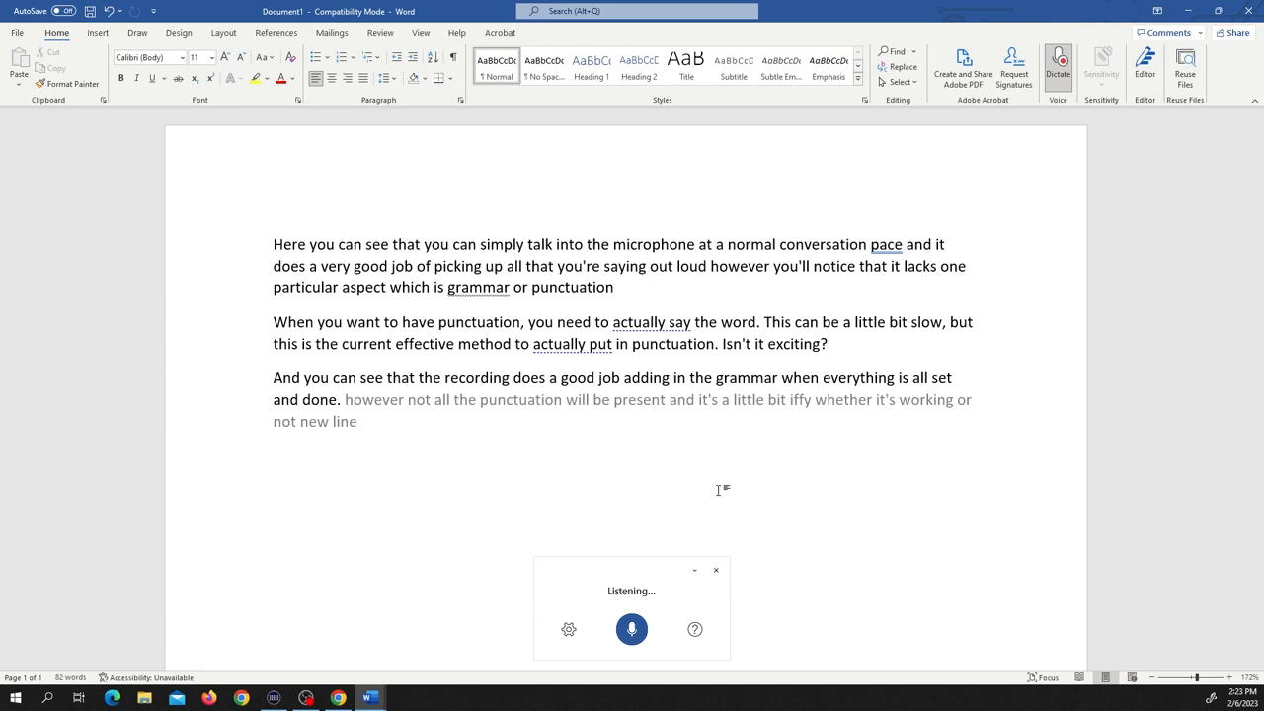
{"action": "type", "text": "see right there"}
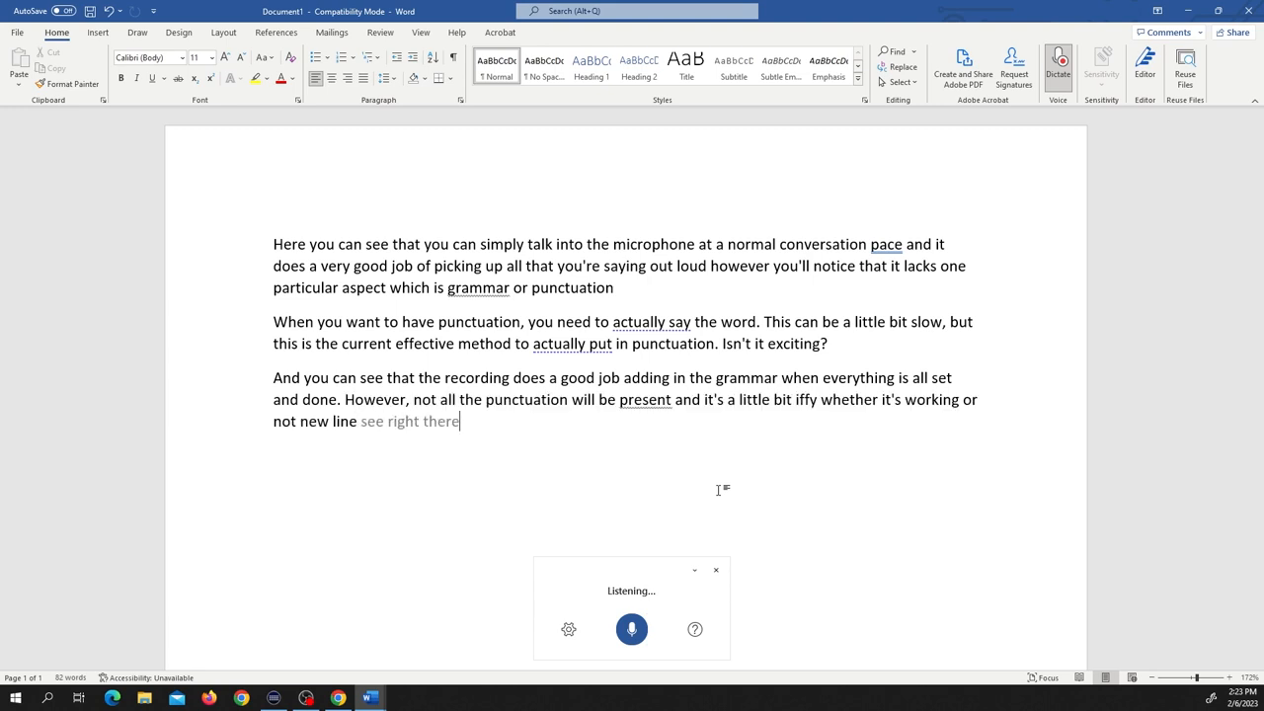
{"action": "type", "text": "i tried to say the word new line"}
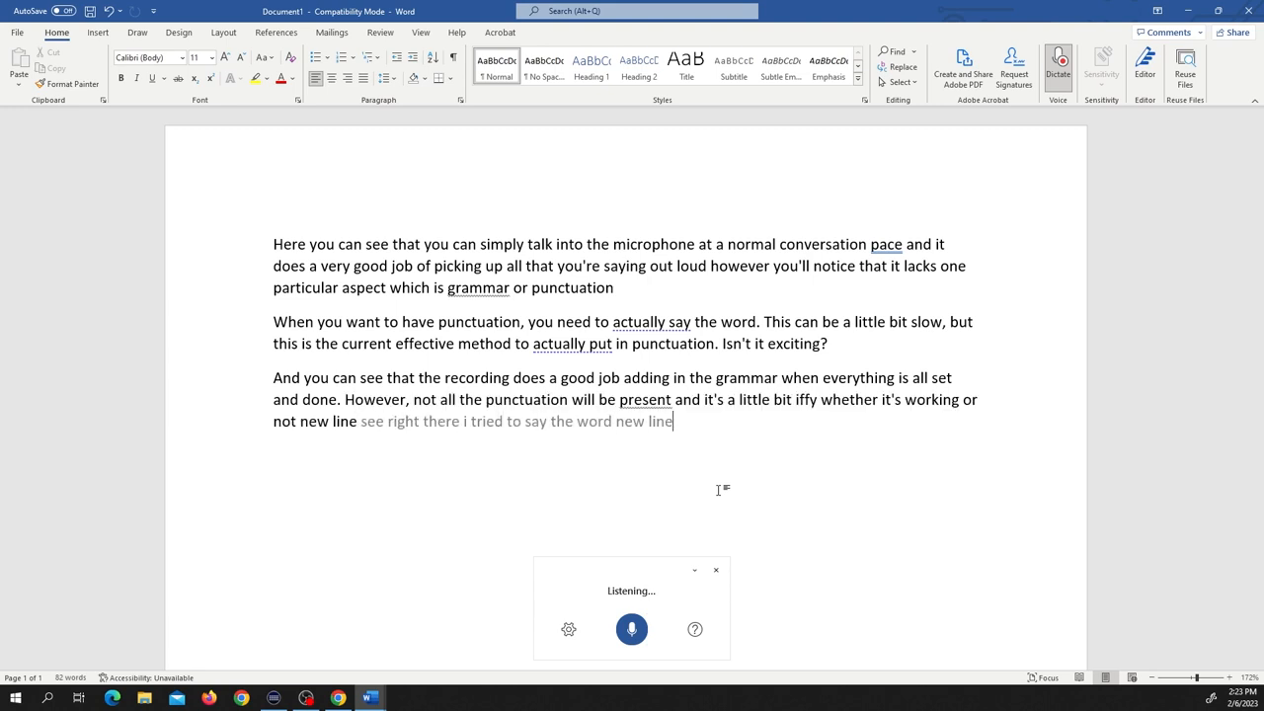
{"action": "left_click", "coordinate": [631, 627]}
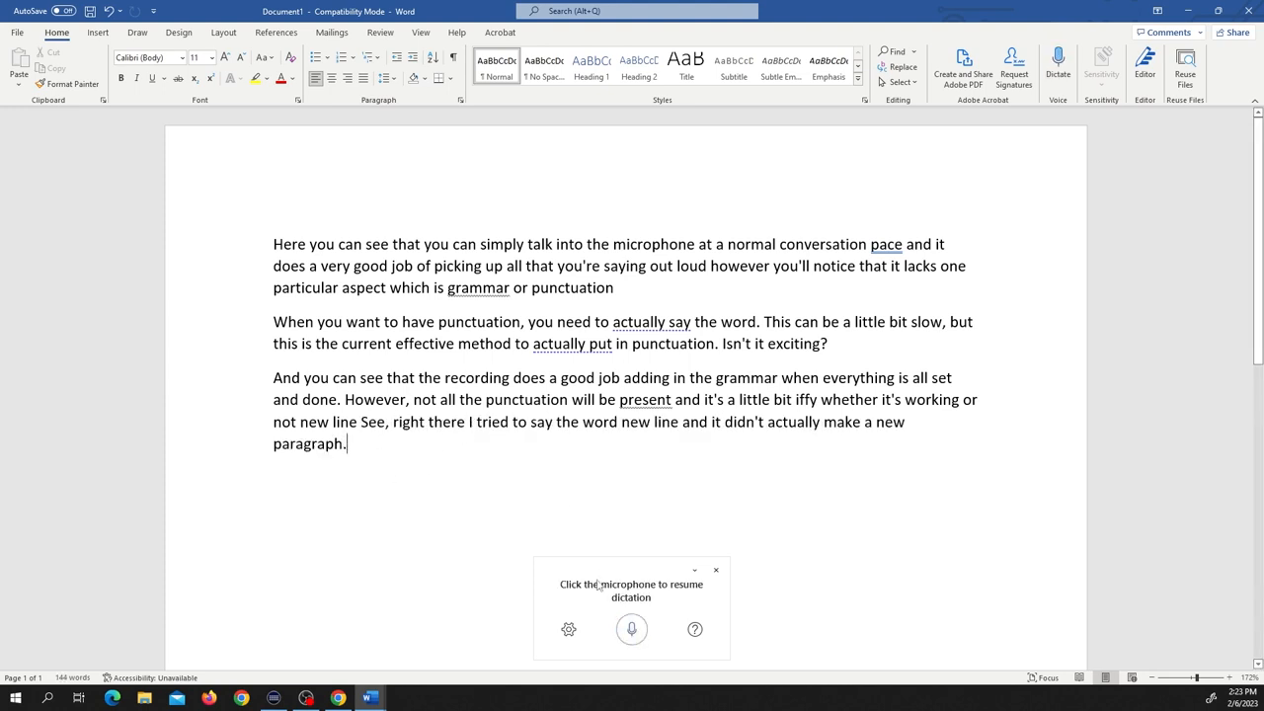
Start a new empty line below the third dictated paragraph manually.
{"action": "left_click", "coordinate": [569, 628]}
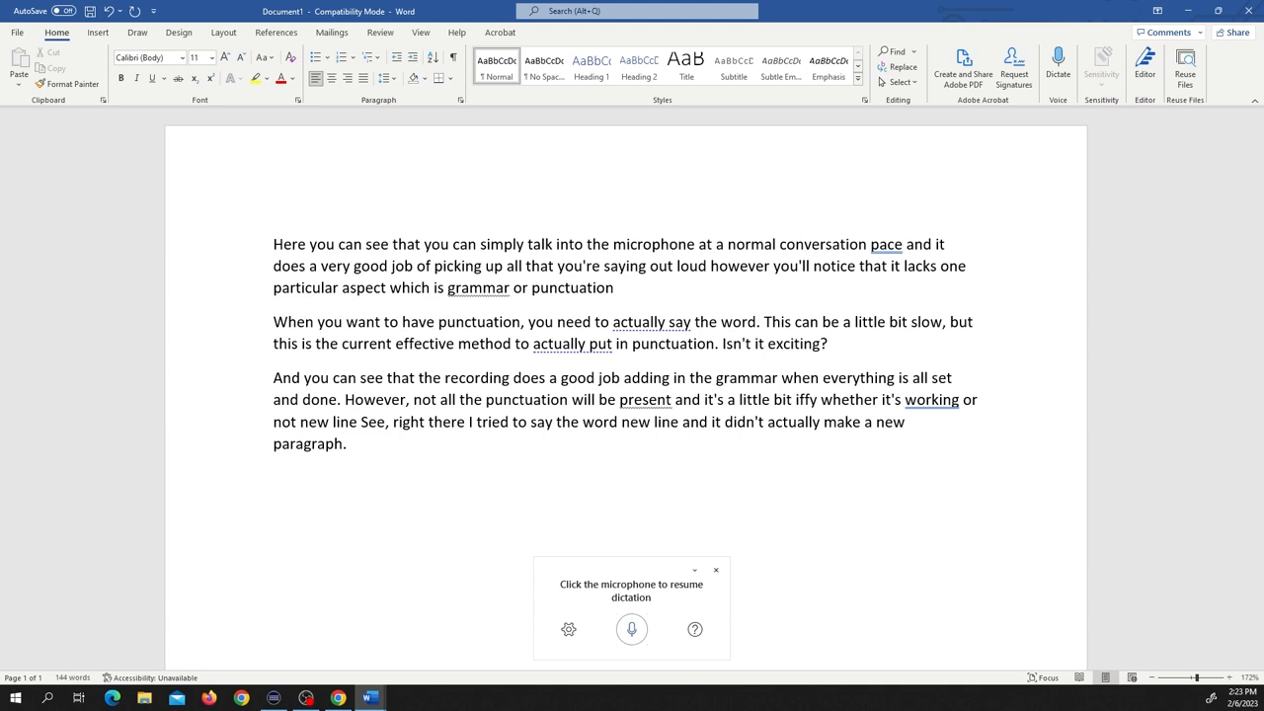
{"action": "key", "text": "enter"}
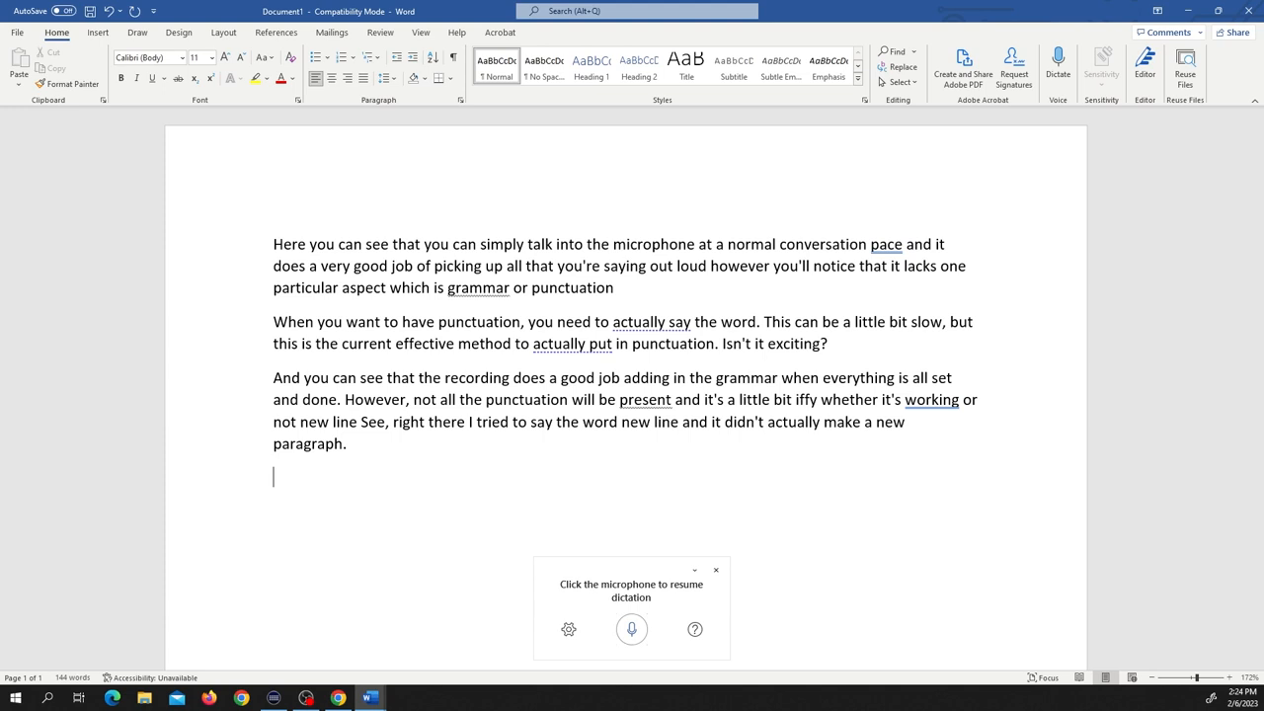
{"action": "mouse_move", "coordinate": [442, 464]}
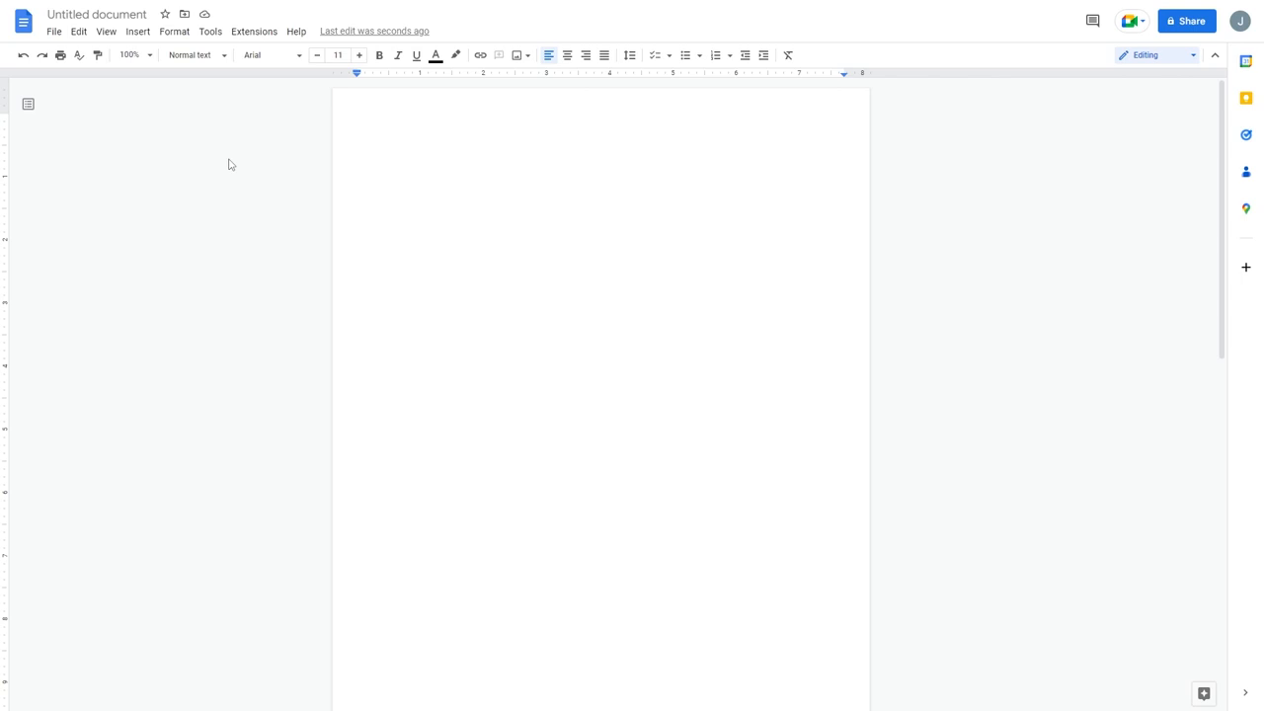
{"action": "mouse_move", "coordinate": [210, 29]}
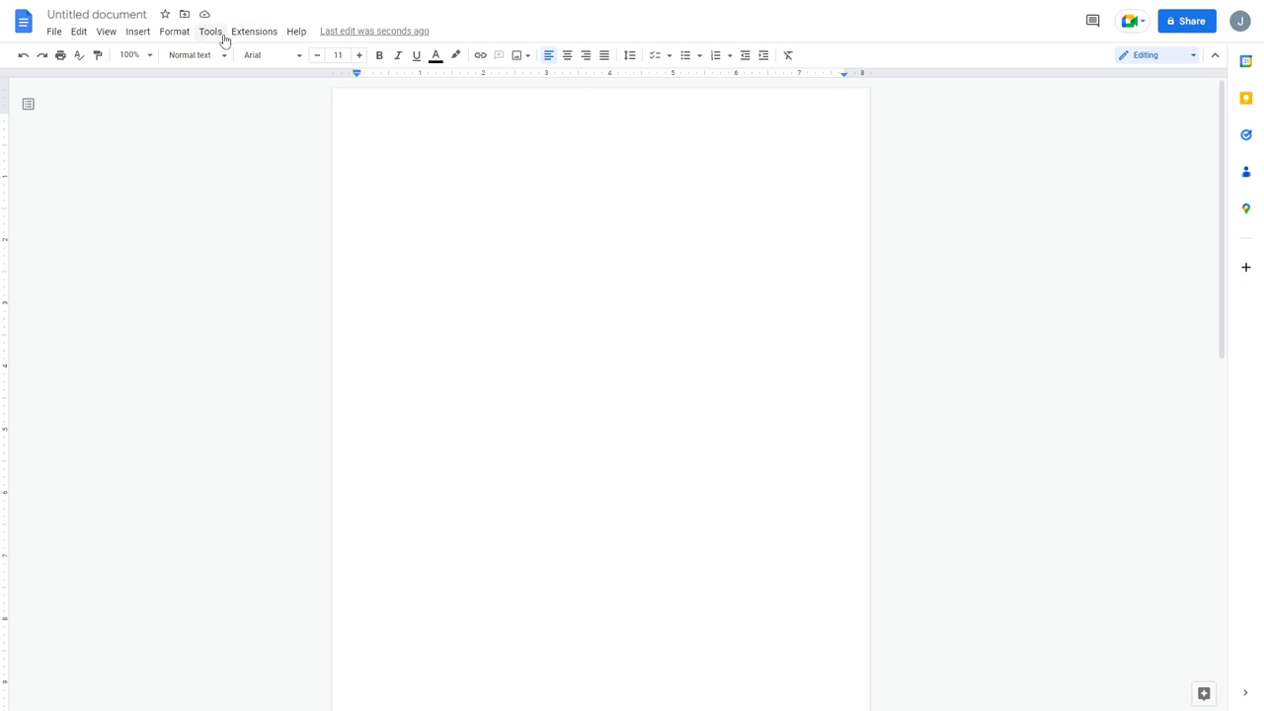
Enable Voice typing from the Tools menu and switch the microphone on.
{"action": "left_click", "coordinate": [209, 31]}
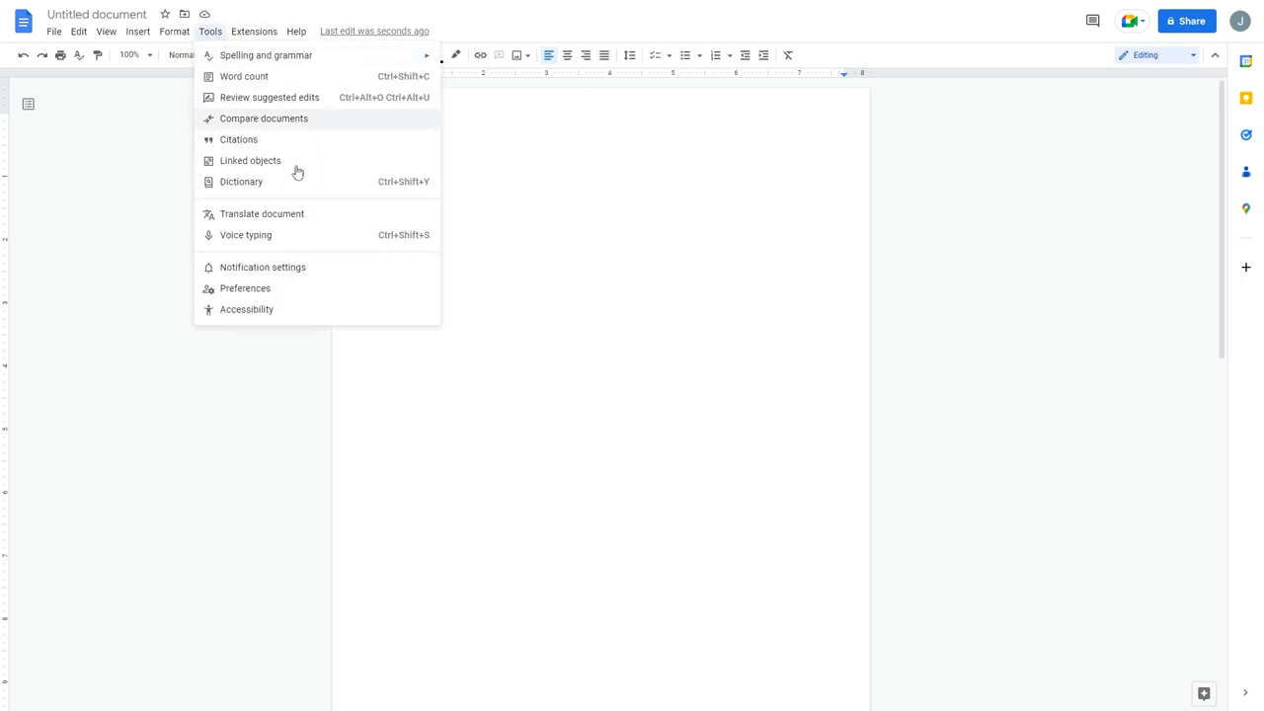
{"action": "left_click", "coordinate": [245, 235]}
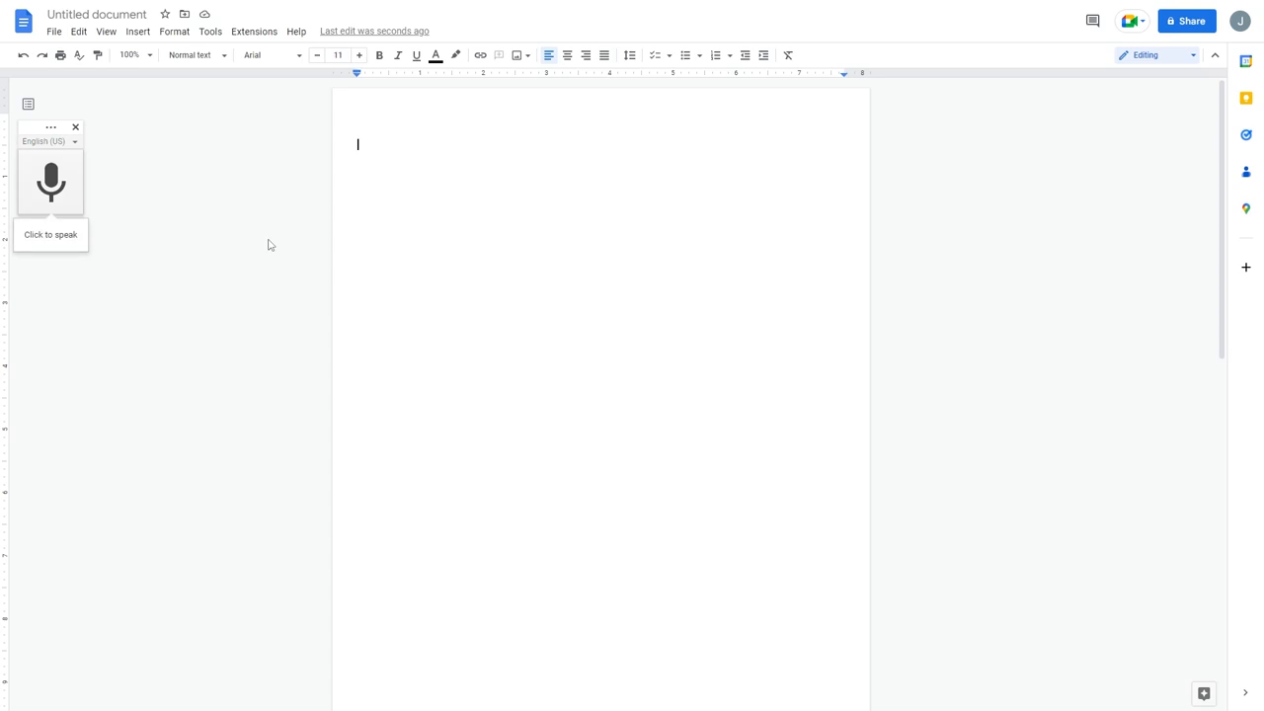
{"action": "mouse_move", "coordinate": [55, 181]}
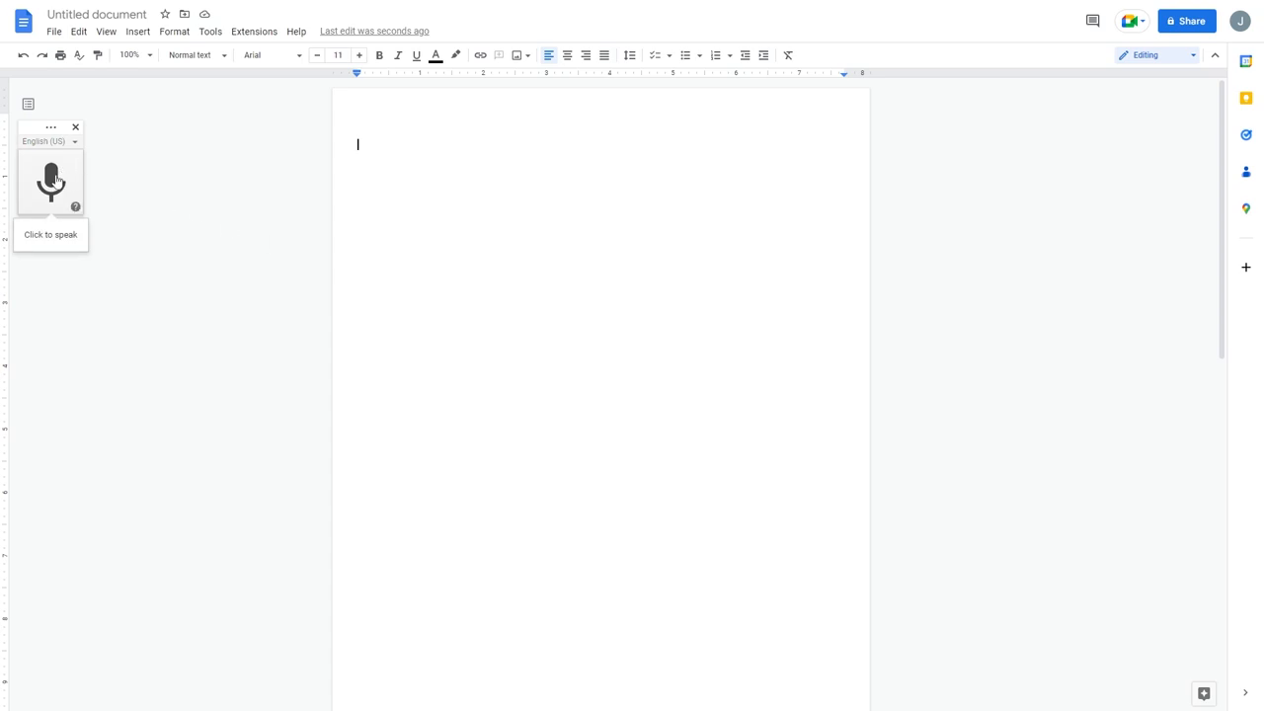
{"action": "left_click", "coordinate": [51, 182]}
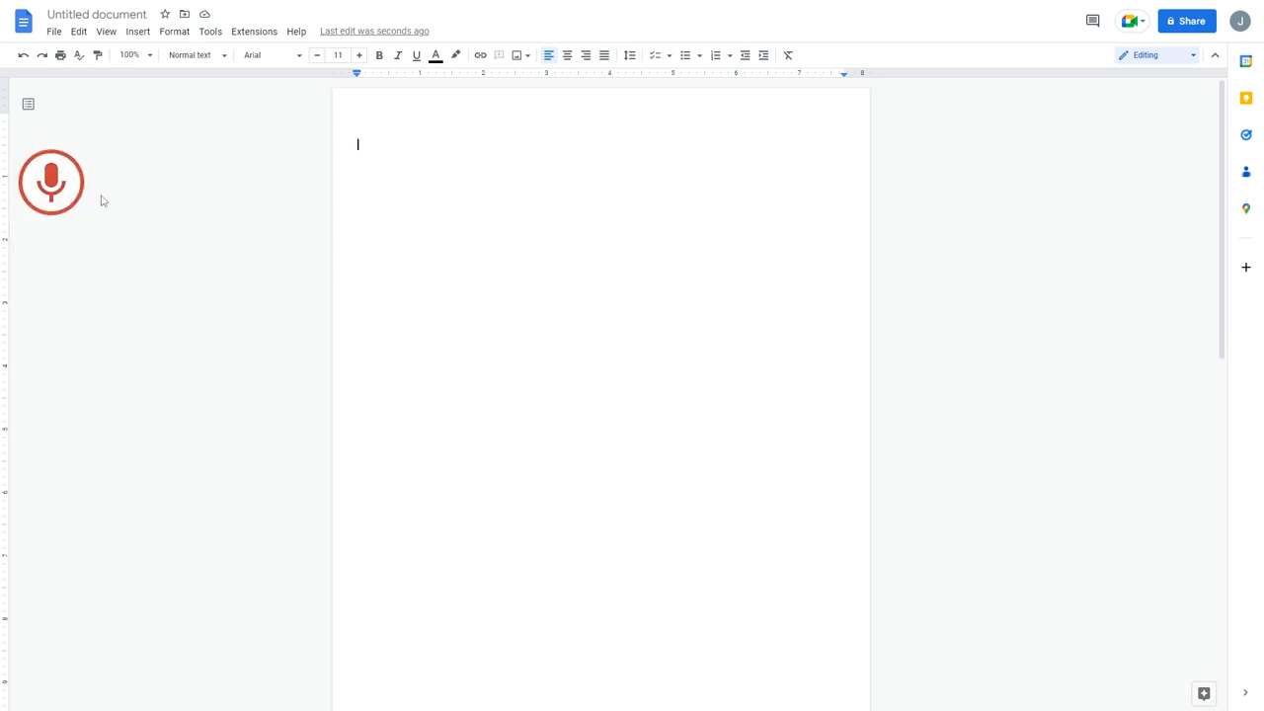
Dictate a paragraph noting commas must be added manually and capitalization is weak, then stop voice typing.
{"action": "left_click", "coordinate": [52, 181]}
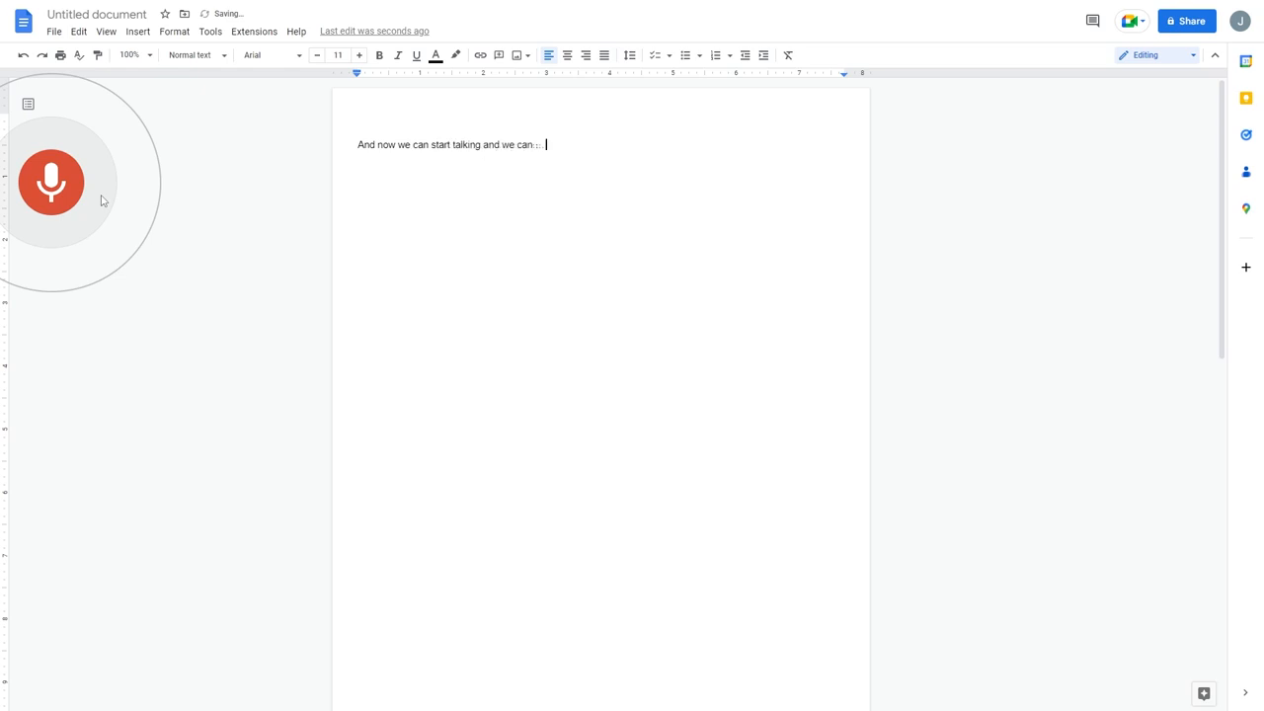
{"action": "type", "text": "do speech to text software"}
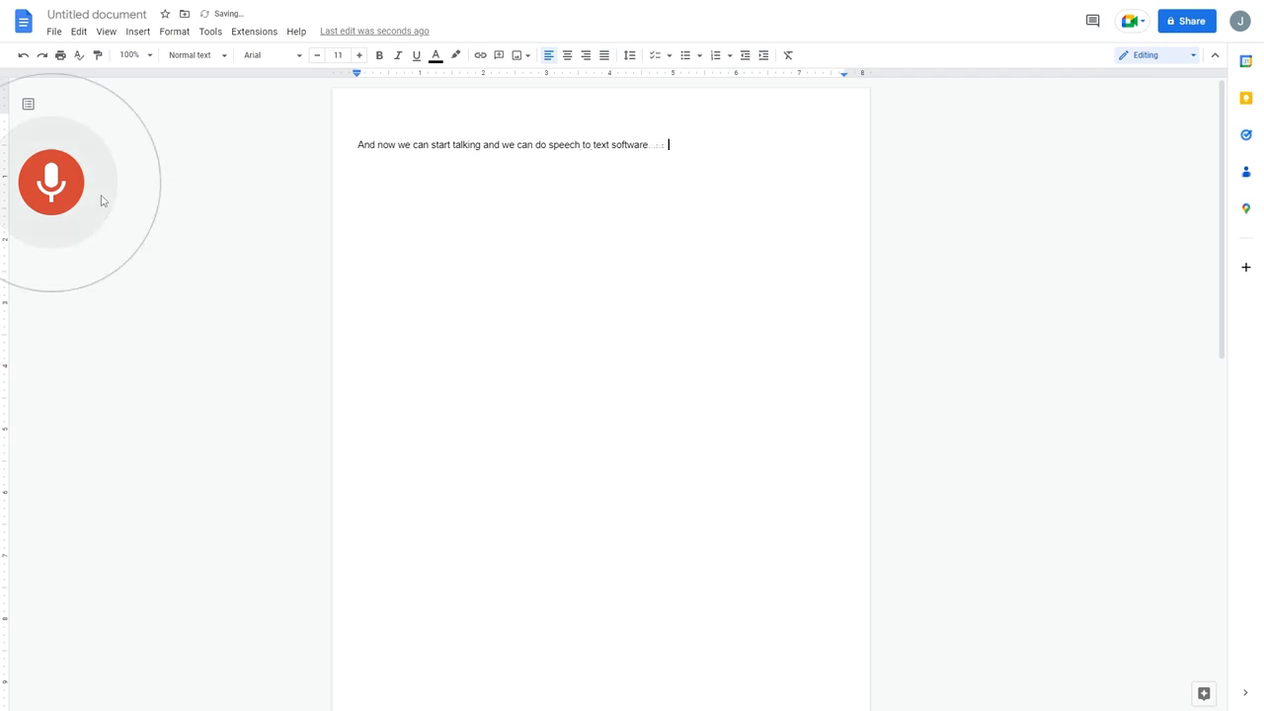
{"action": "type", "text": "just like in the Microsoft Word"}
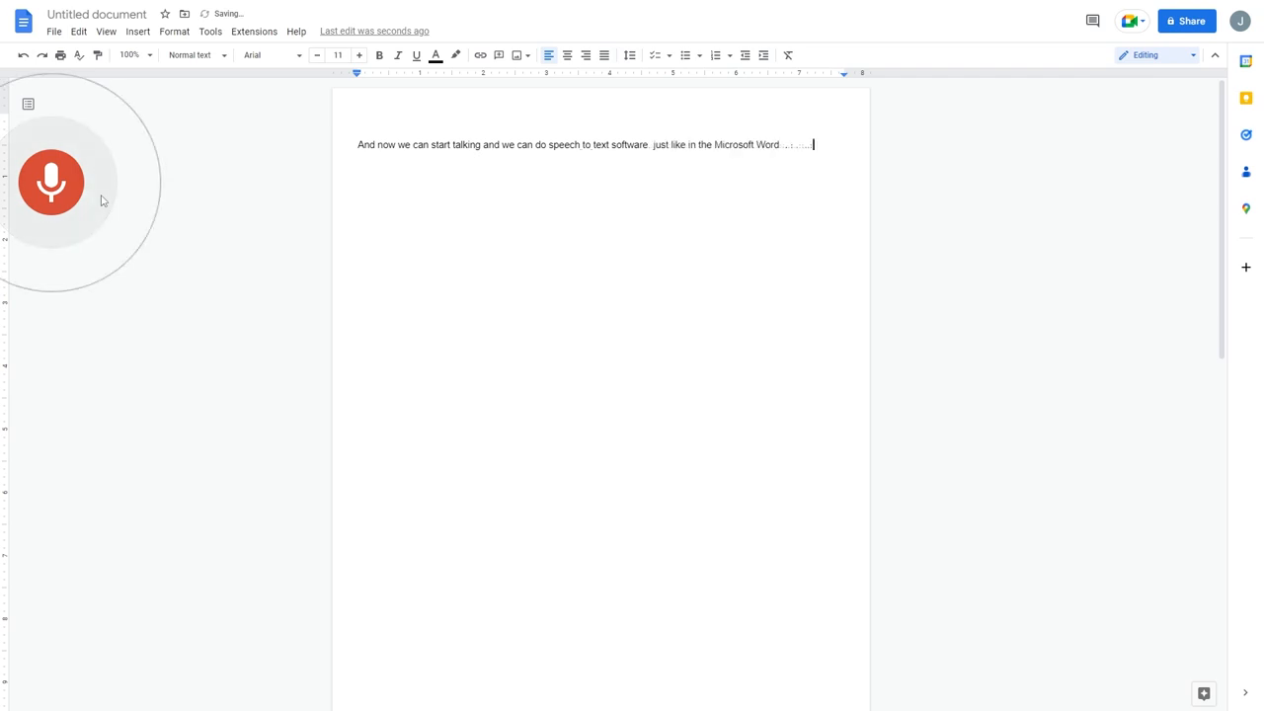
{"action": "type", "text": "version, you'll."}
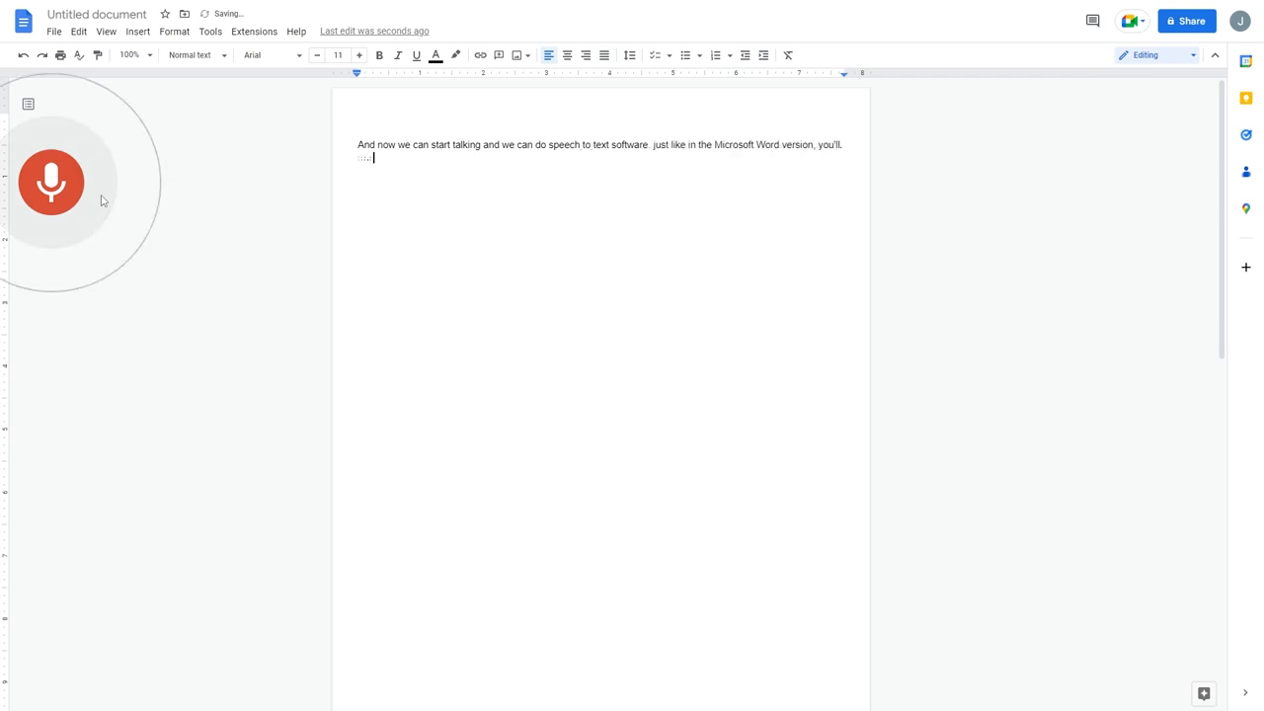
{"action": "type", "text": "see that I need to put in the"}
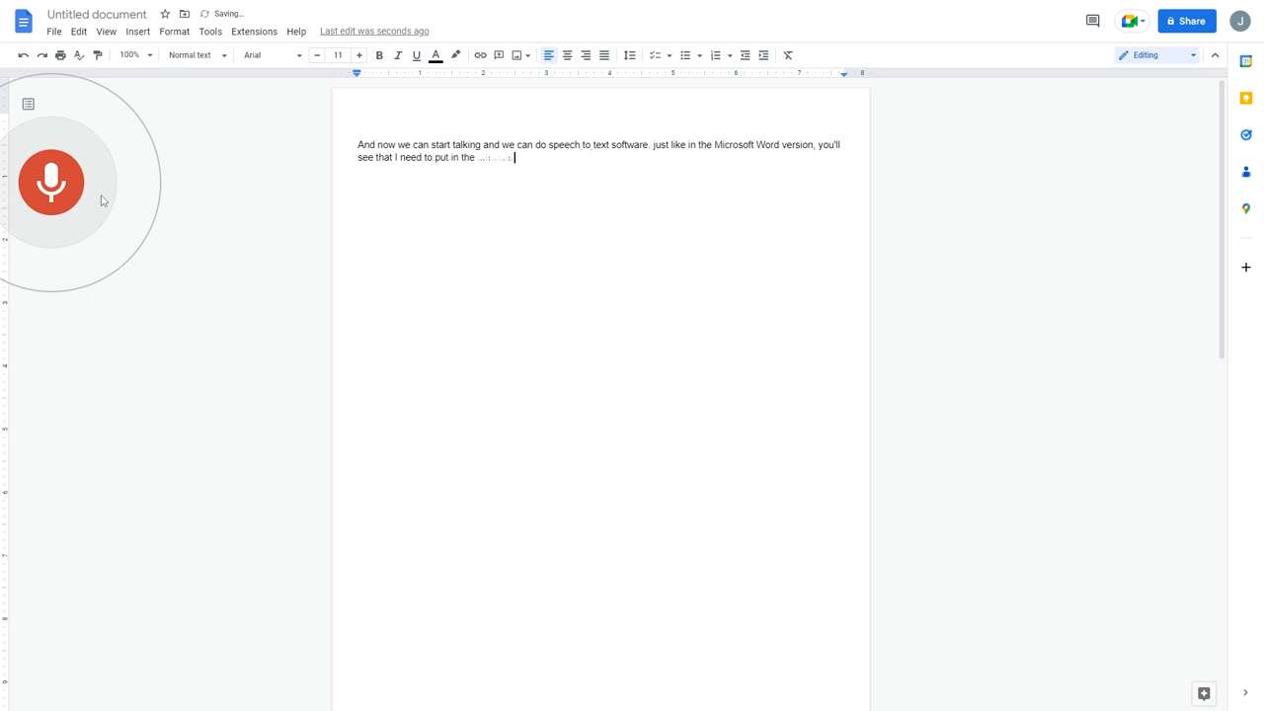
{"action": "type", "text": "commas"}
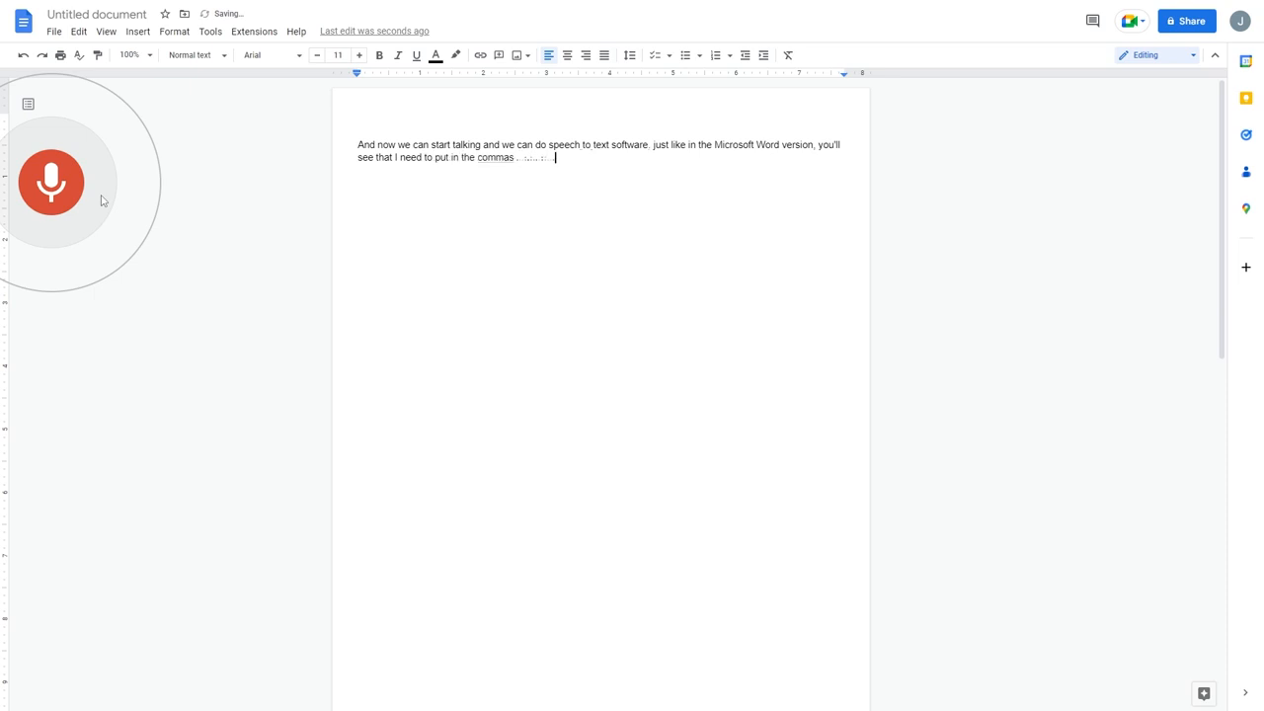
{"action": "type", "text": "manually. however you'll notice that it doesn't do a great job with auto"}
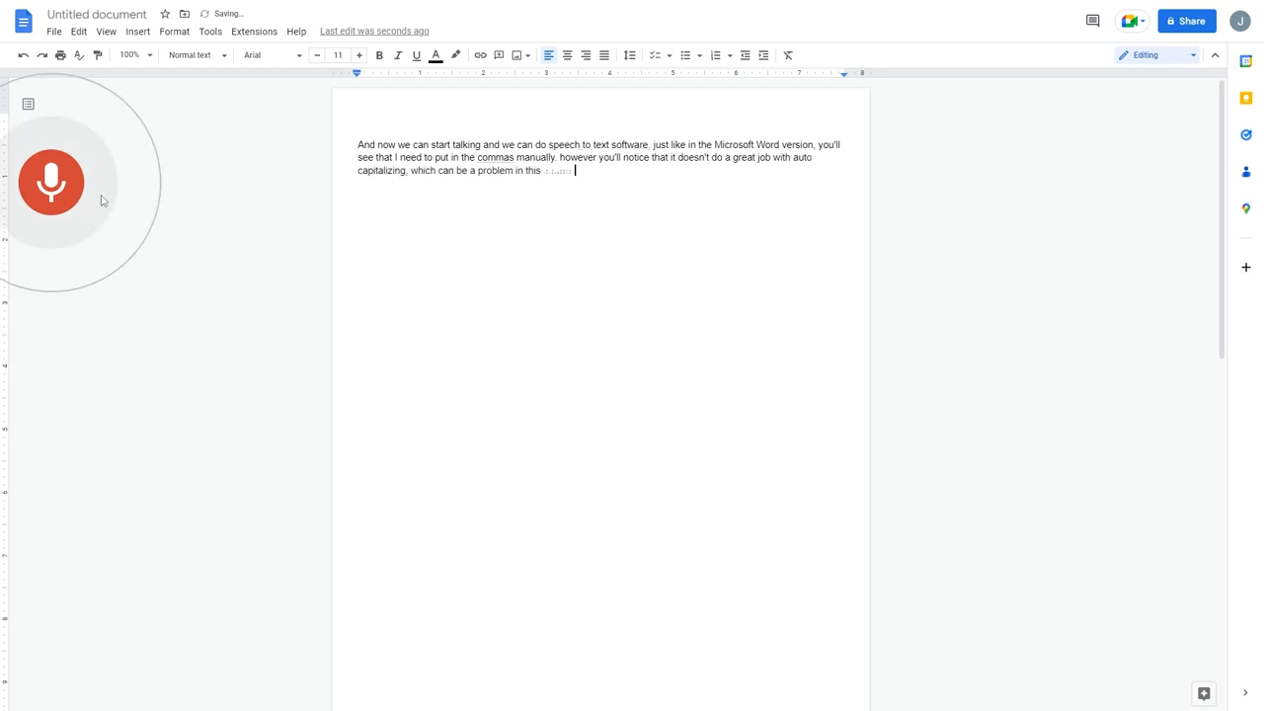
{"action": "type", "text": "context new paragraph new"}
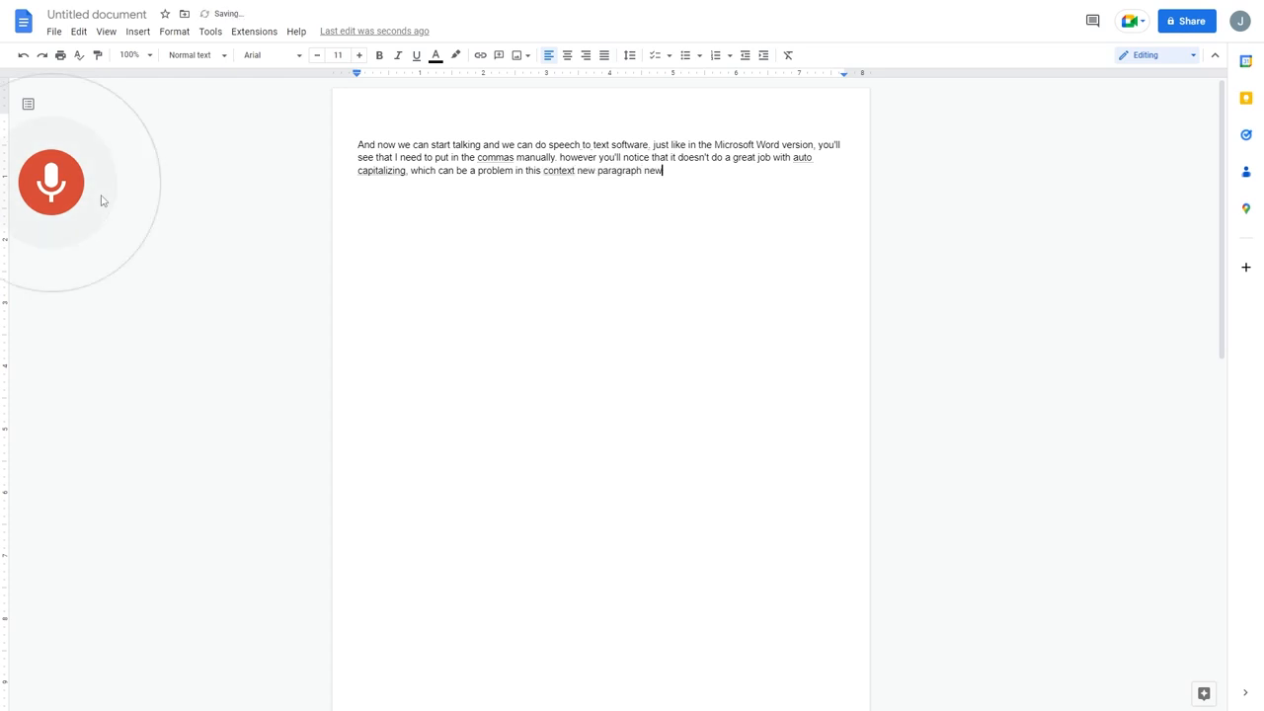
{"action": "type", "text": "line"}
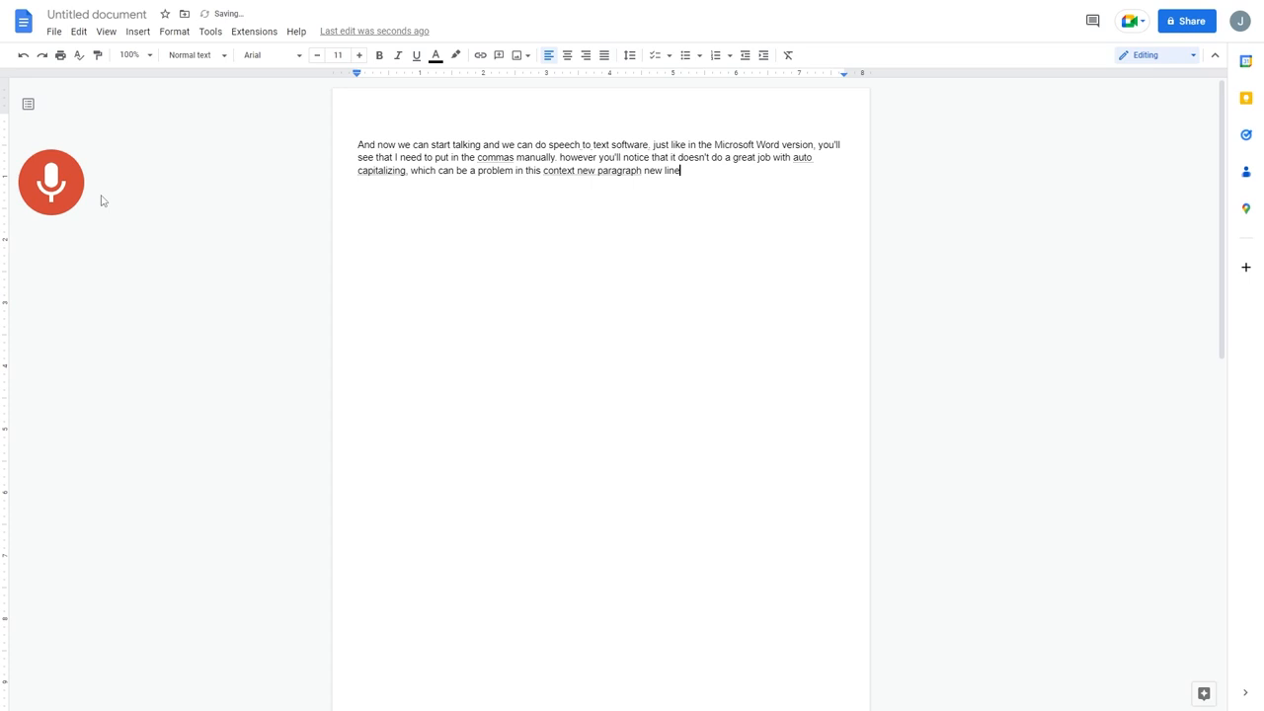
{"action": "left_click", "coordinate": [51, 182]}
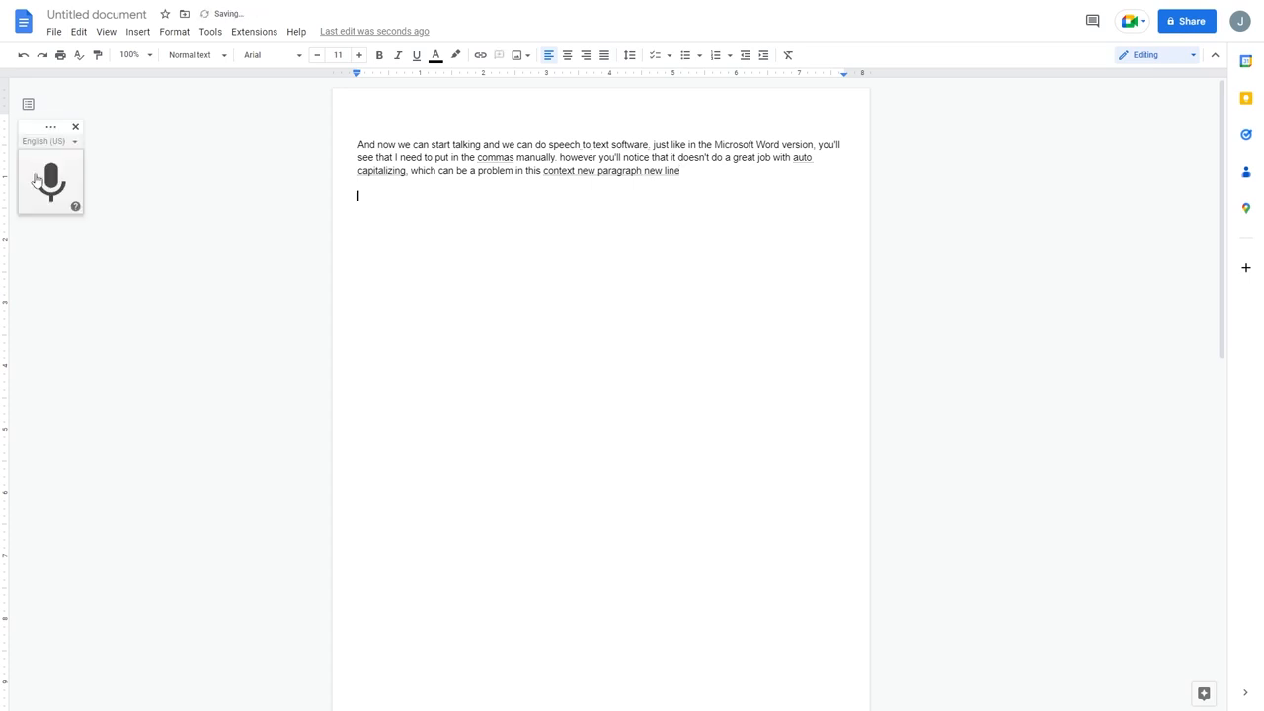